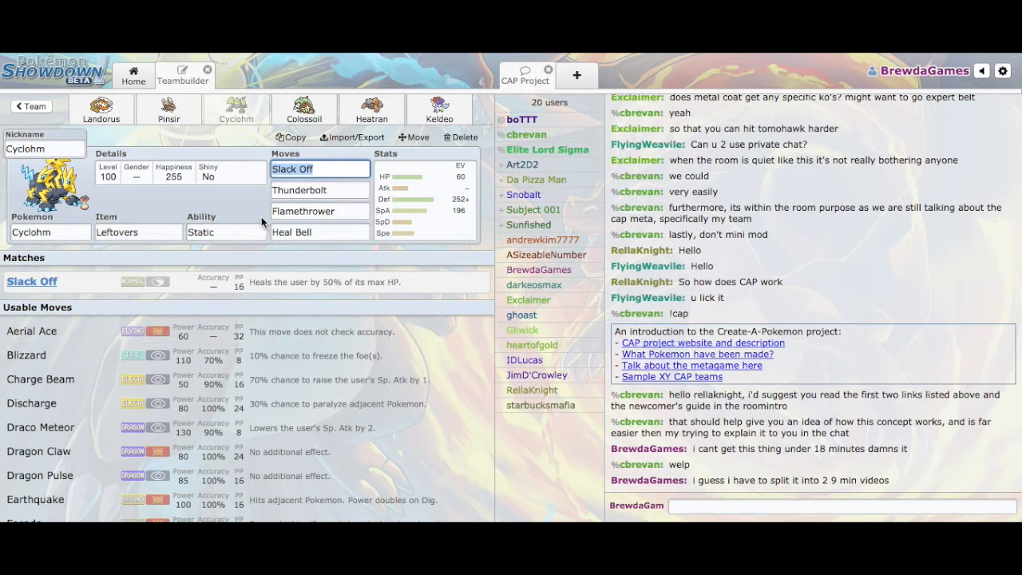
mouse_move(252, 209)
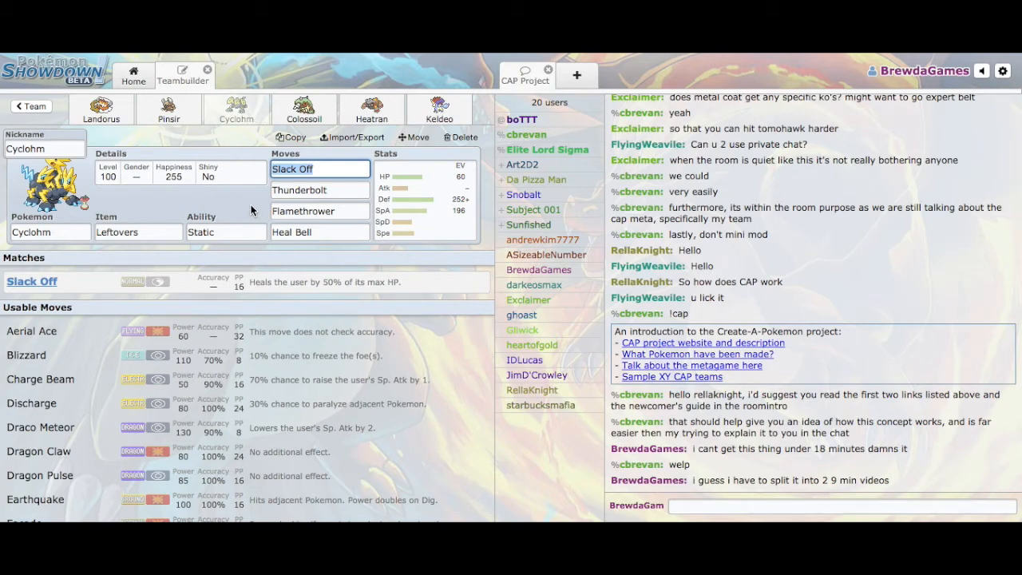
mouse_move(303, 108)
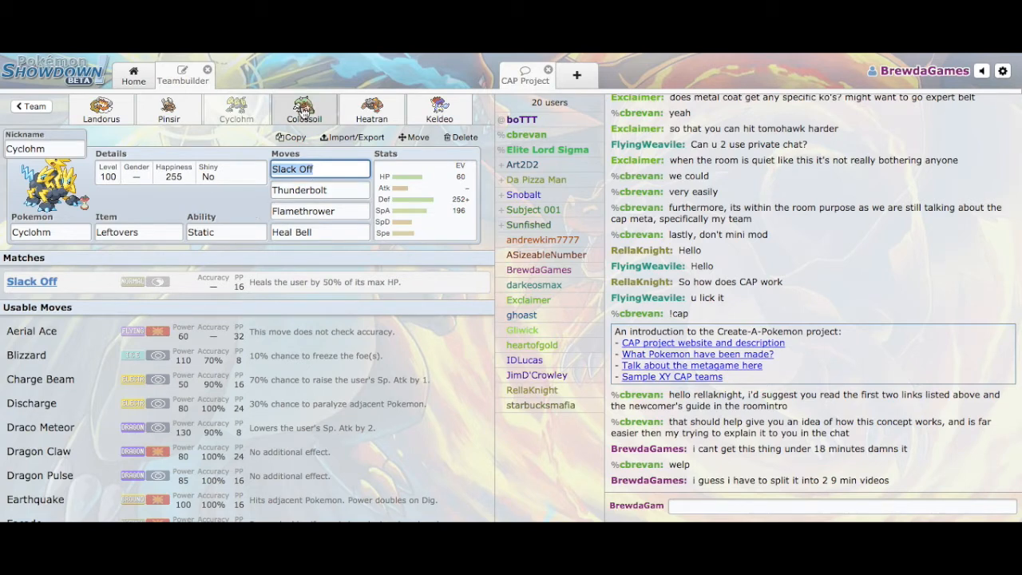
Step: Switch to Colossoil's set: Assault Vest, Rebound, Earthquake, Knock Off, Sucker Punch, Rapid Spin
click(304, 110)
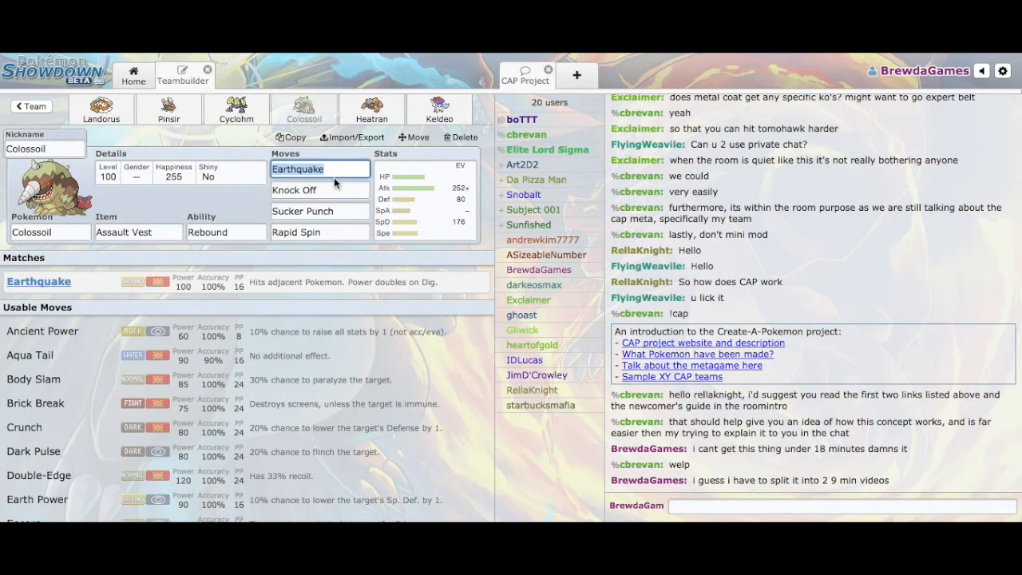
Step: Show Colossoil's EV spread: Atk 252+, SpD 176, Adamant, 80 EVs remaining
click(318, 233)
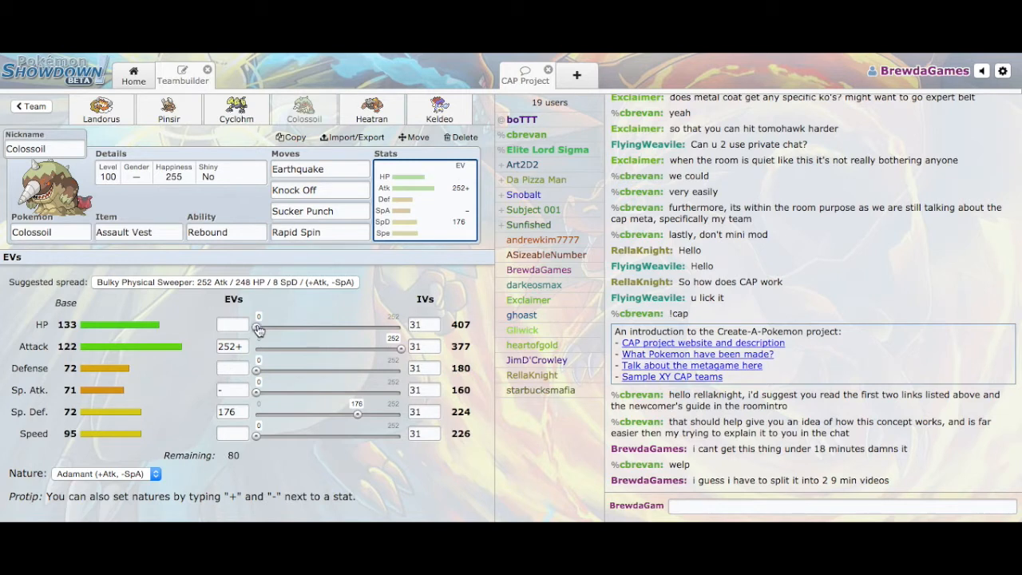
Step: Try Colossoil's HP EVs at 64, 76, 72, then back at 76
drag(258, 330, 293, 330)
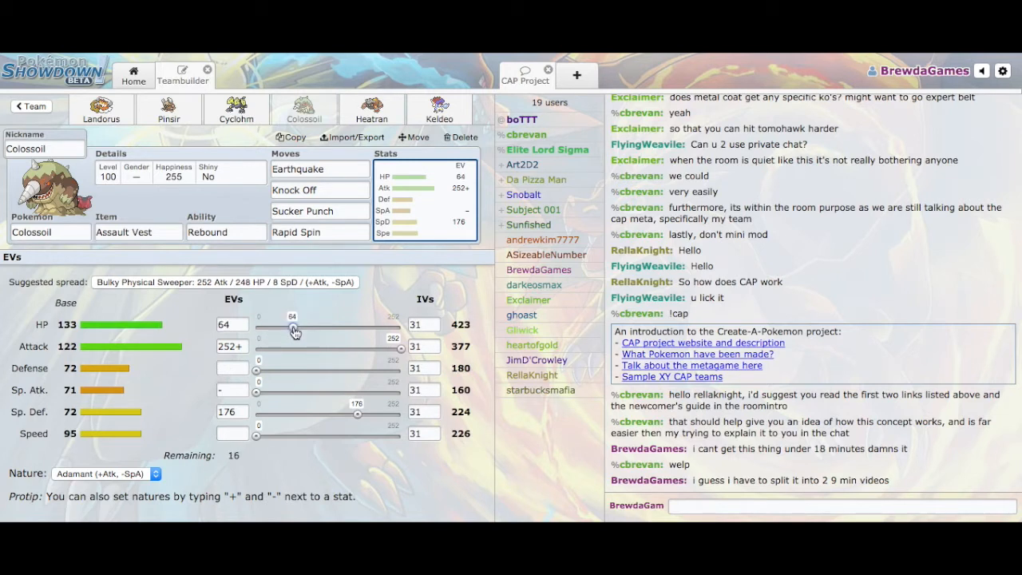
drag(293, 330, 301, 330)
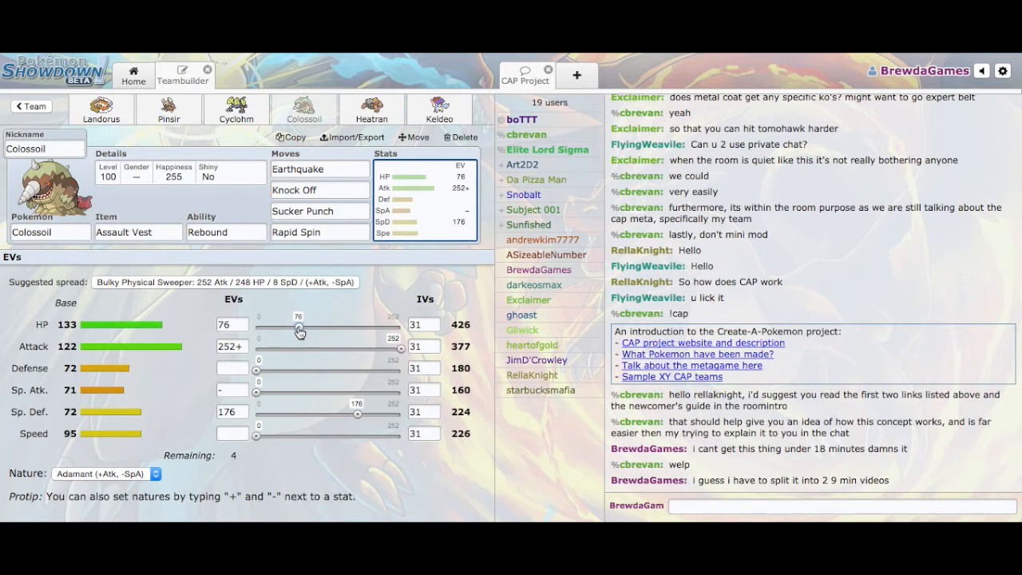
drag(300, 330, 297, 330)
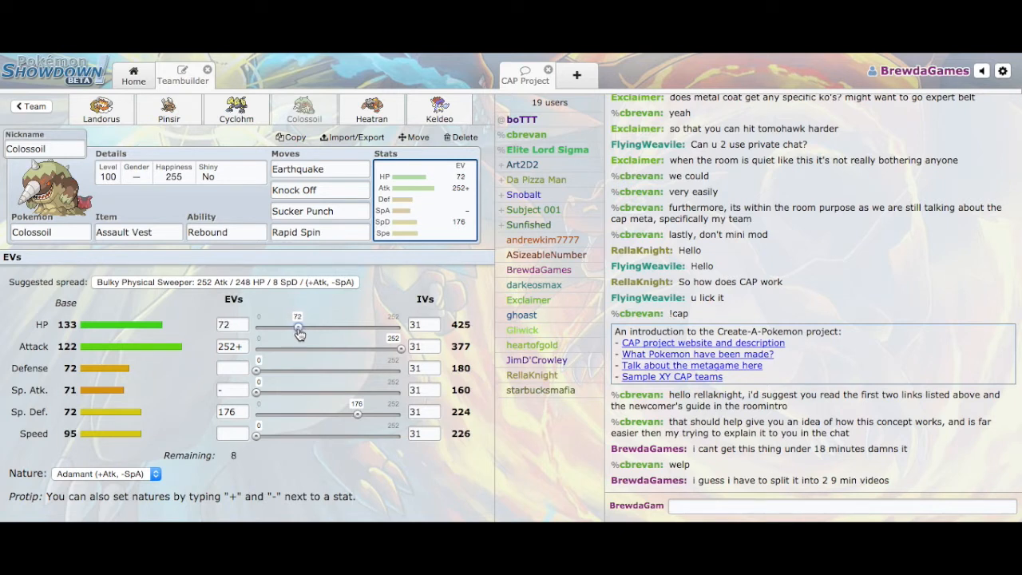
drag(298, 328, 301, 327)
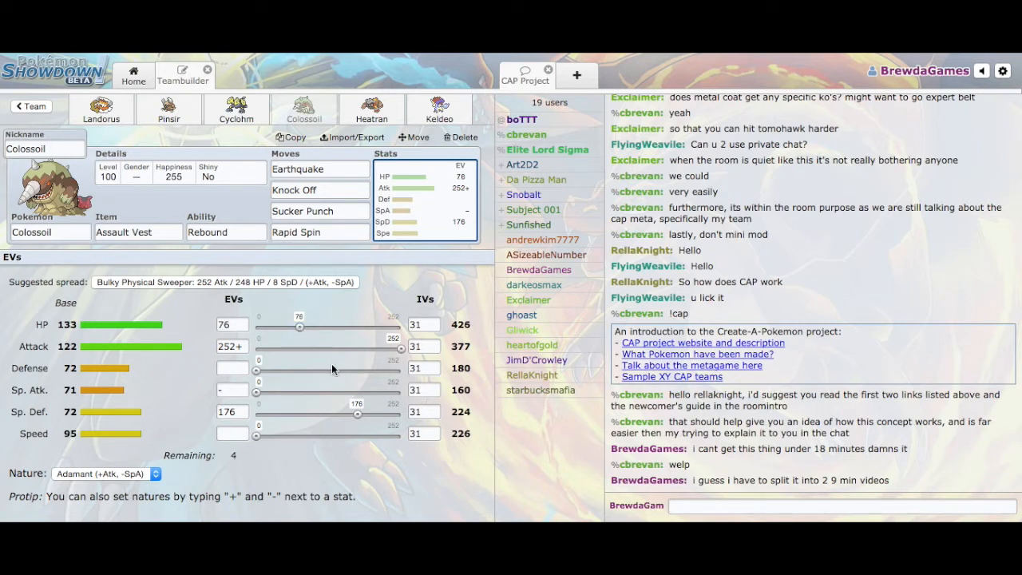
Step: Settle Special Defense at 176 and Defense at 80, and view Colossoil's ability options
drag(357, 413, 359, 414)
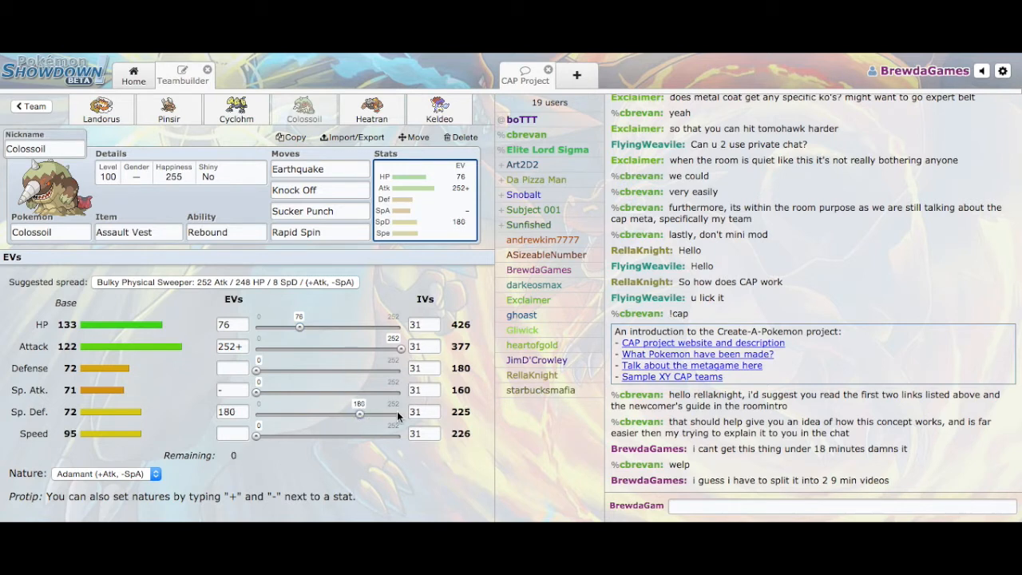
mouse_move(391, 415)
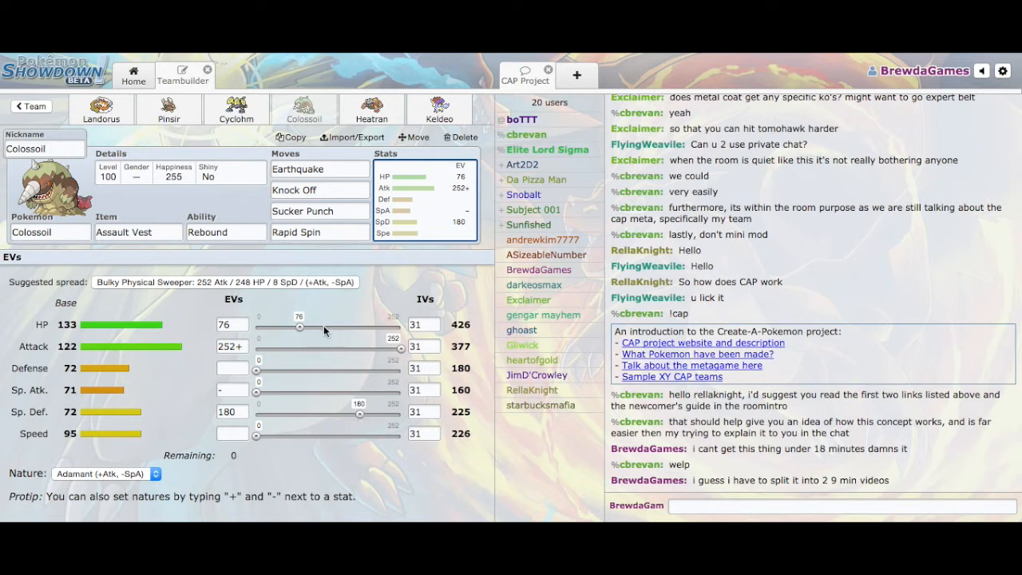
drag(360, 414, 354, 414)
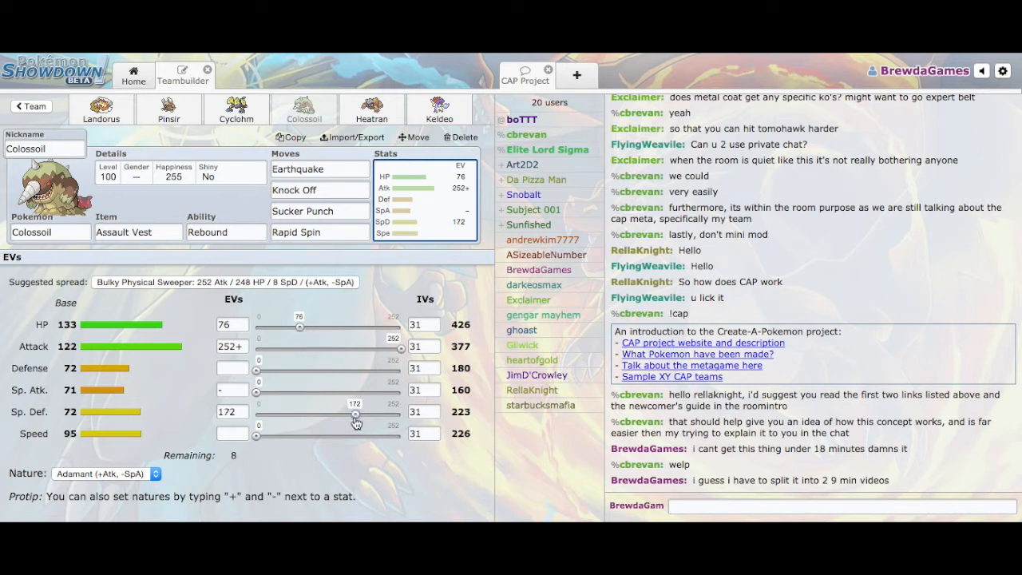
drag(357, 413, 349, 413)
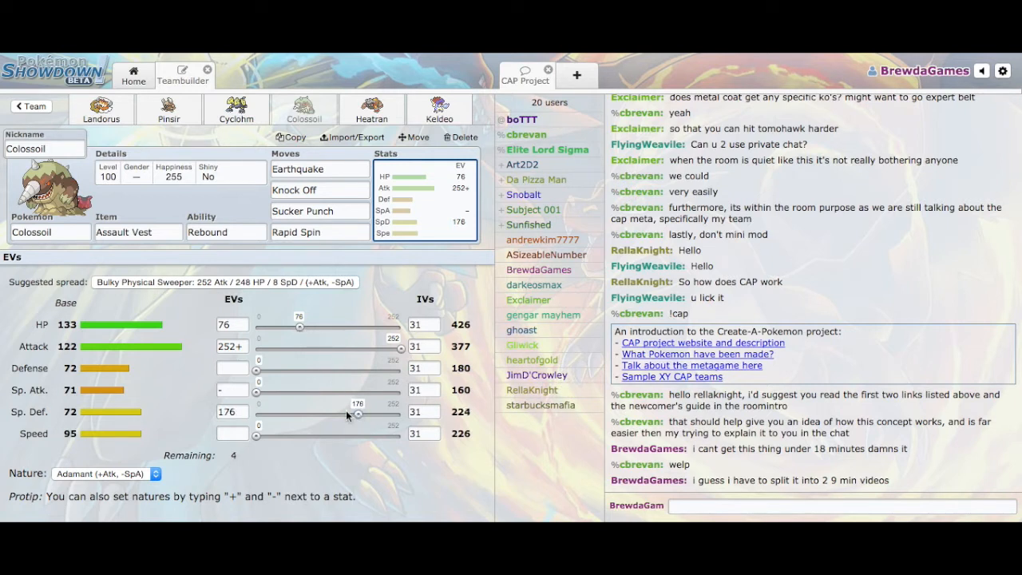
drag(300, 327, 303, 328)
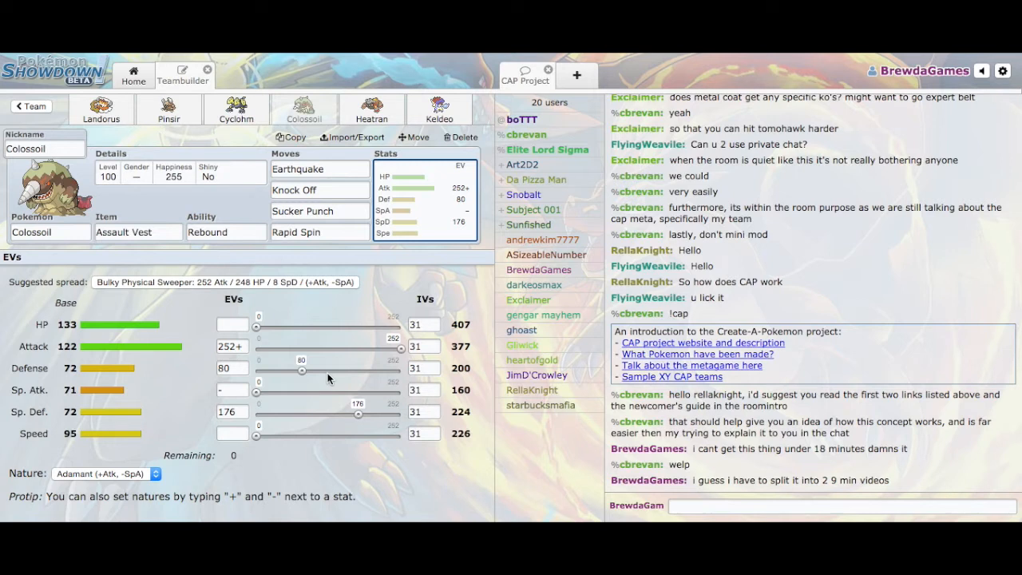
click(226, 231)
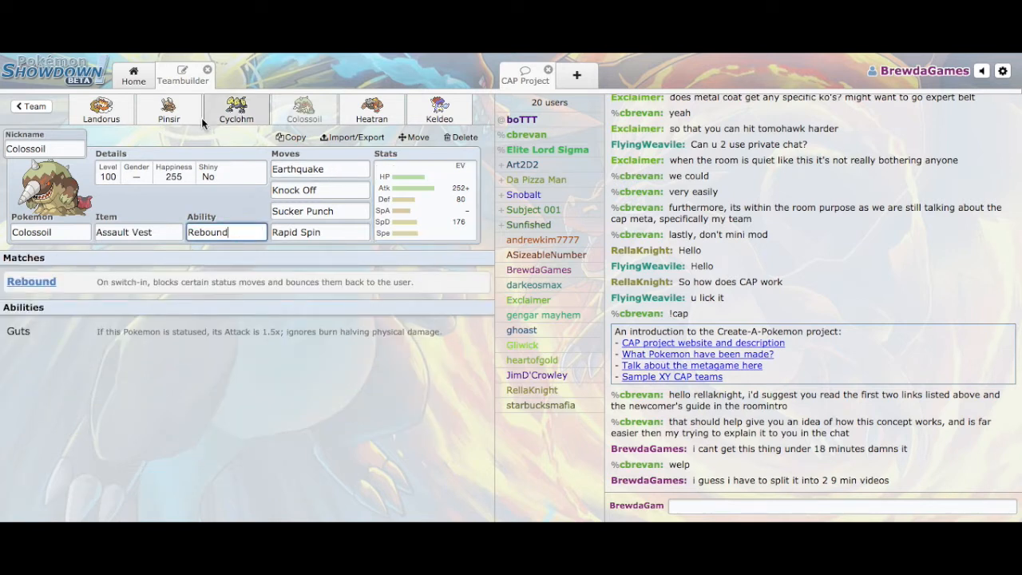
Step: Flip through the Cyclohm, Keldeo and Pinsir sets, returning to Colossoil
click(236, 108)
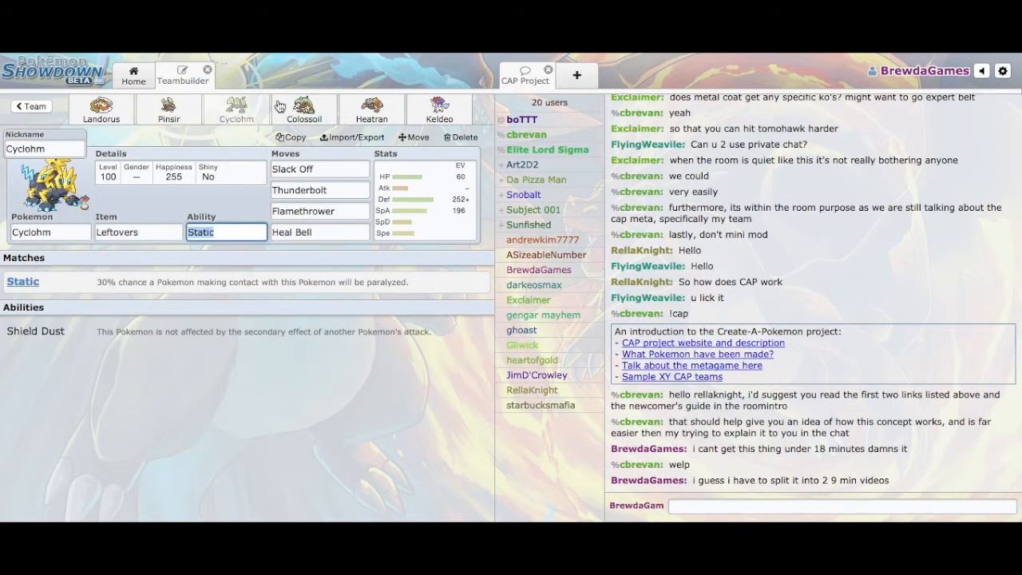
click(438, 110)
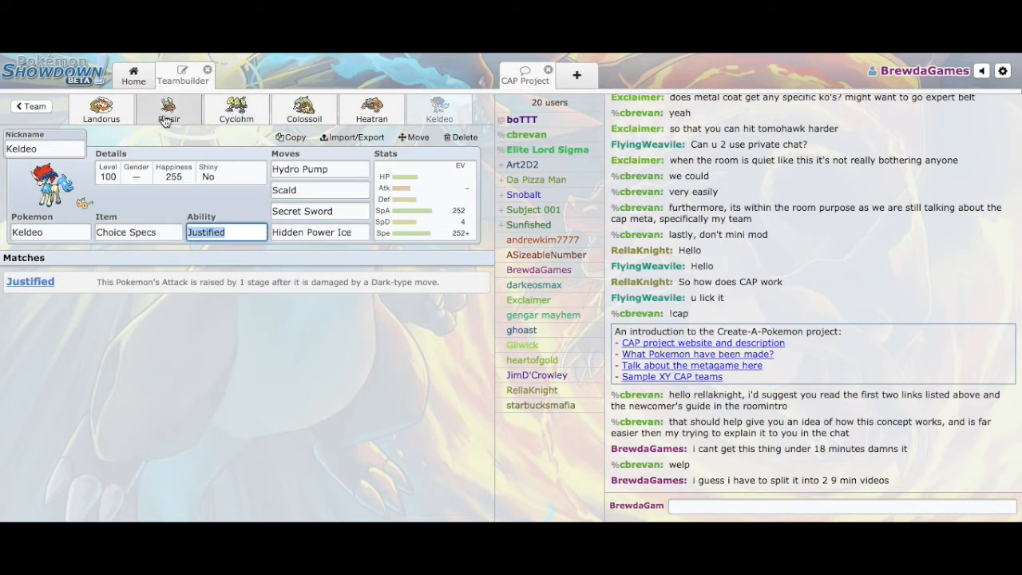
click(169, 109)
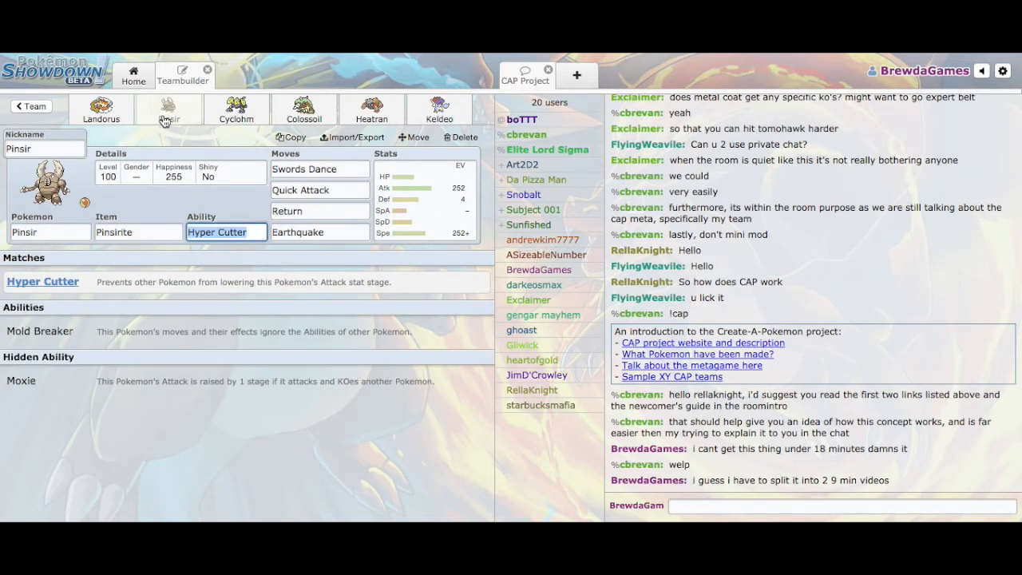
click(305, 108)
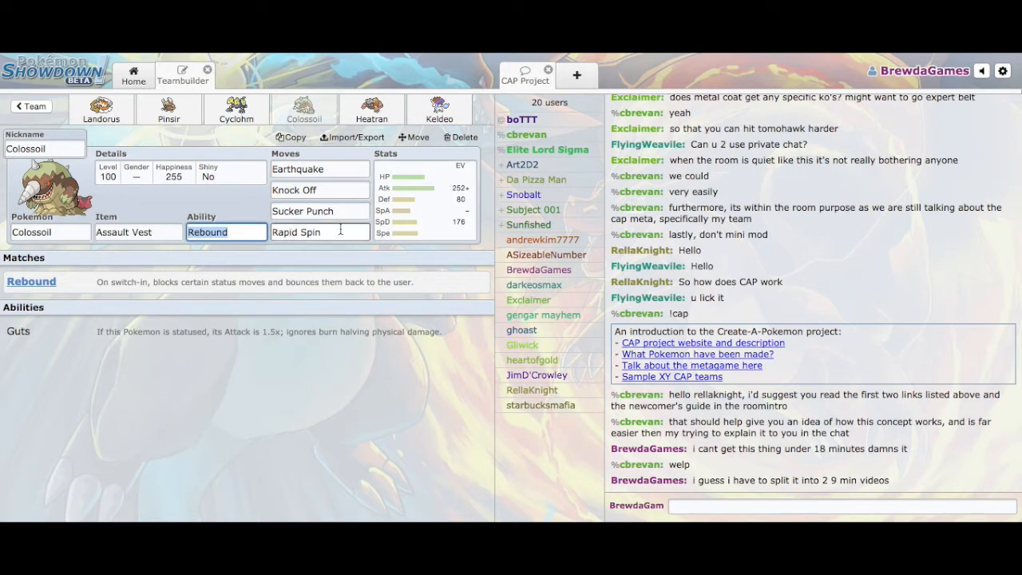
Step: Check details of Colossoil's Rapid Spin, Knock Off and Sucker Punch, then view Heatran's set
click(319, 232)
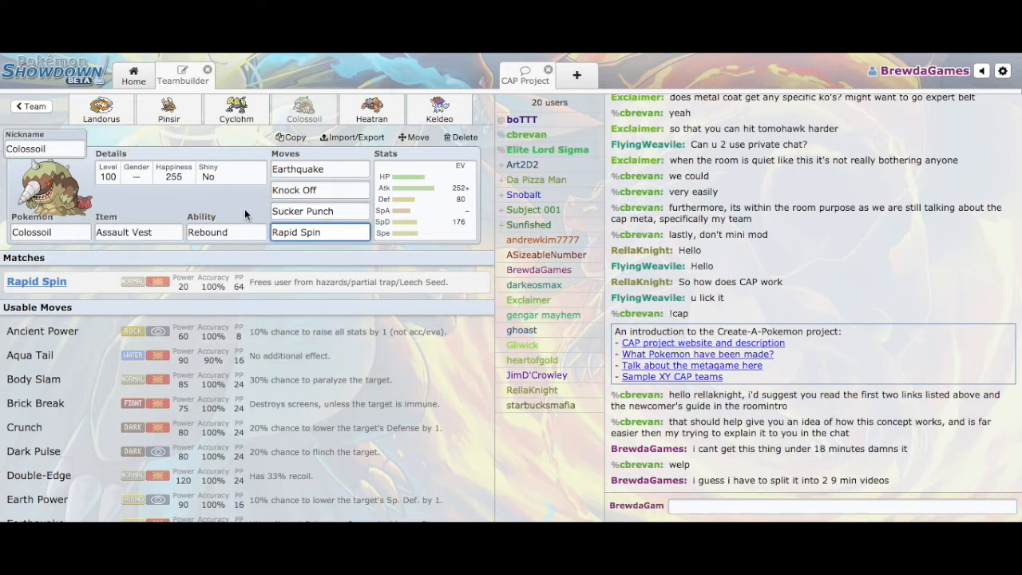
click(319, 190)
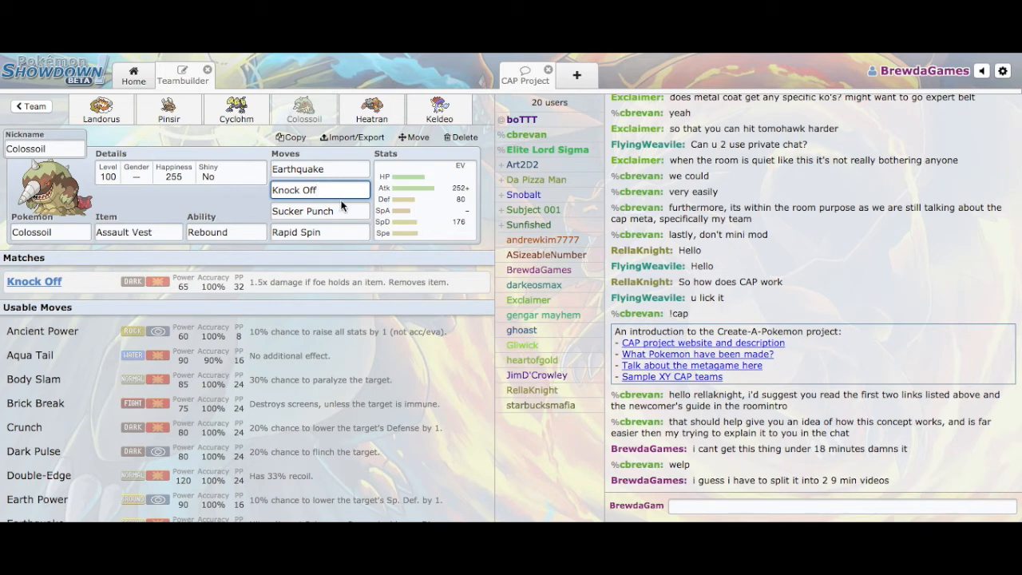
click(318, 210)
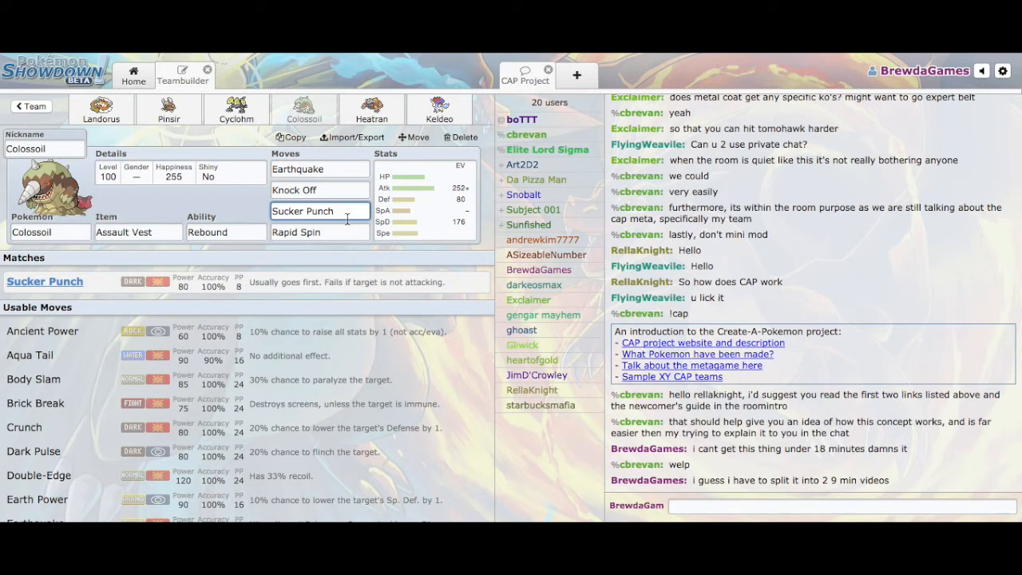
click(372, 110)
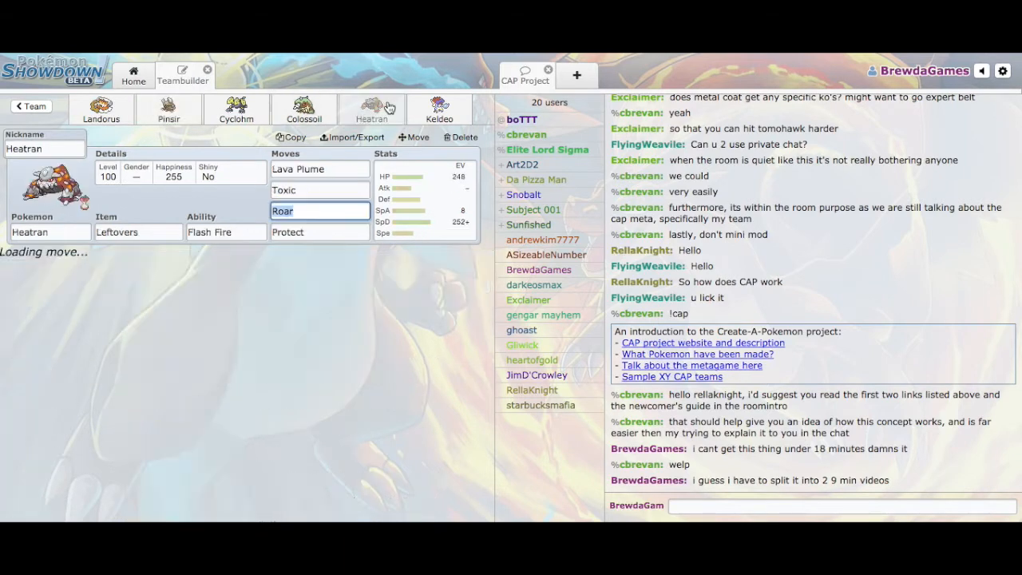
Step: Look up Heatran's Roar details, then bring up Keldeo's Choice Specs set
click(319, 211)
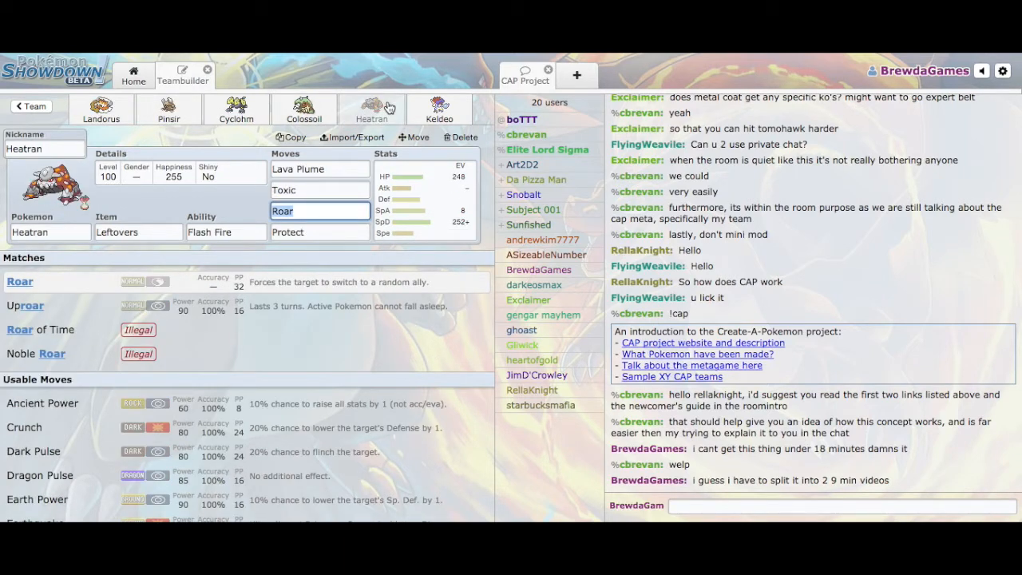
click(439, 109)
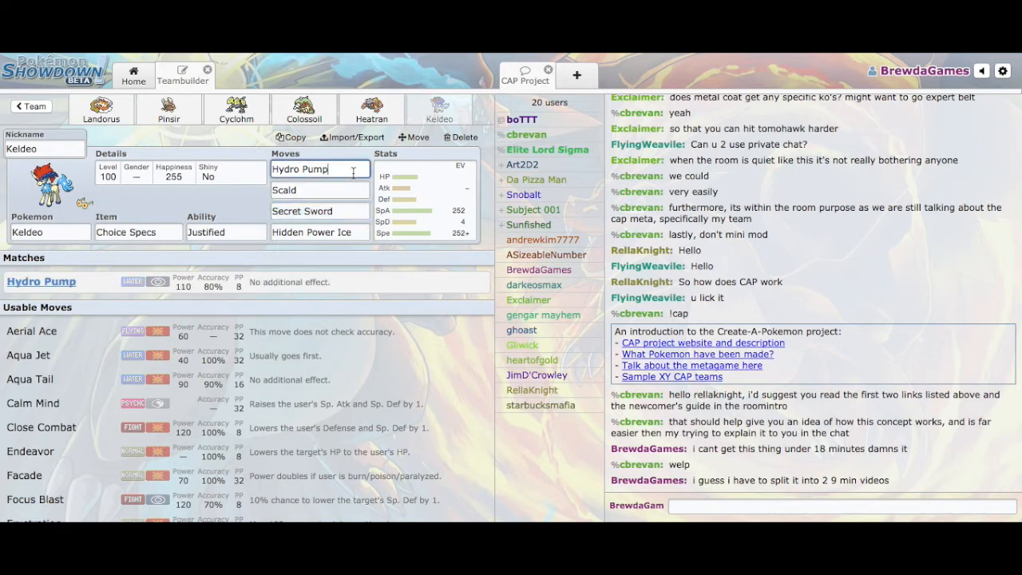
Step: Review Keldeo's EV spread, glance at Colossoil and Landorus, then return to the team list
click(319, 190)
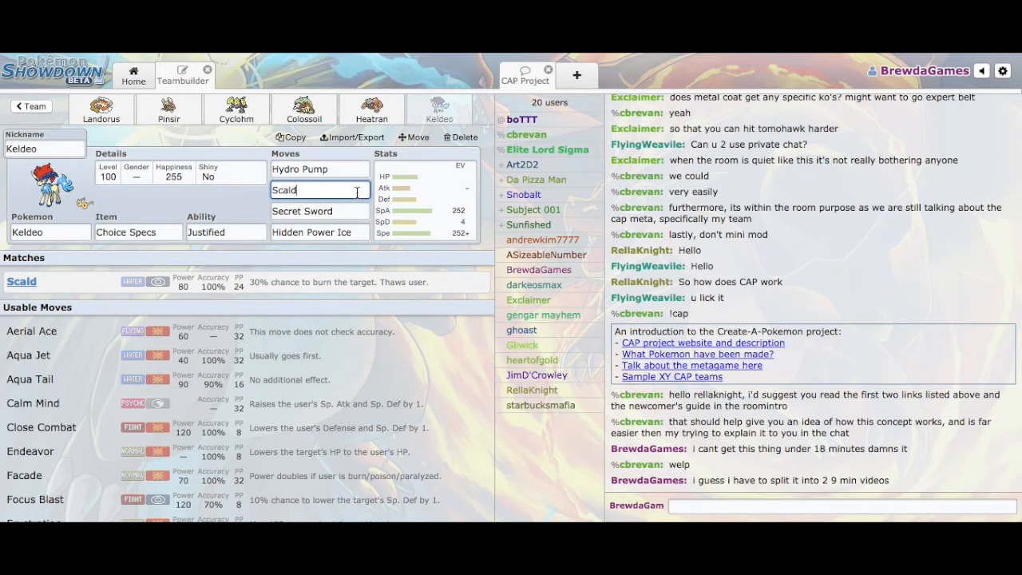
click(424, 200)
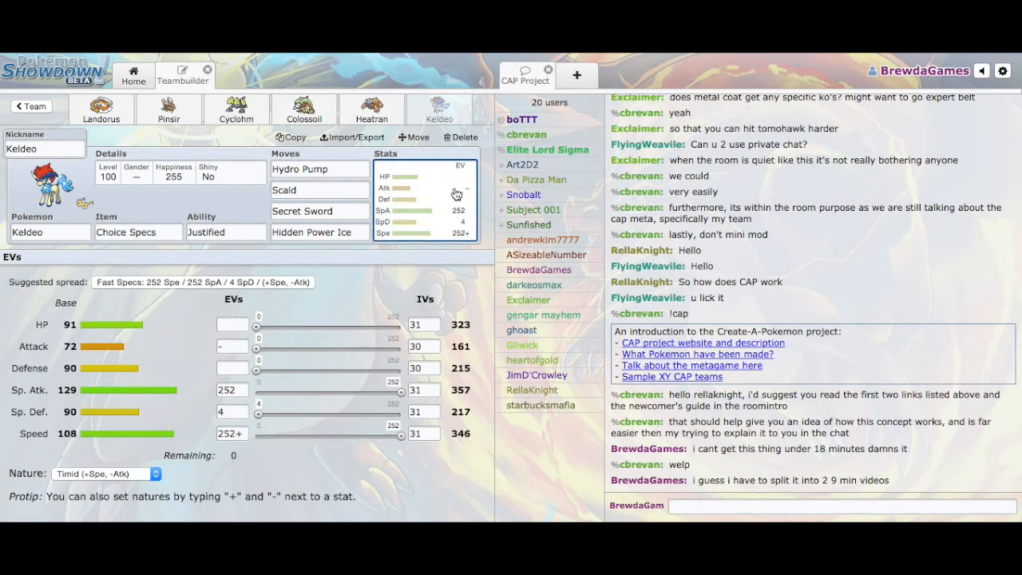
click(304, 109)
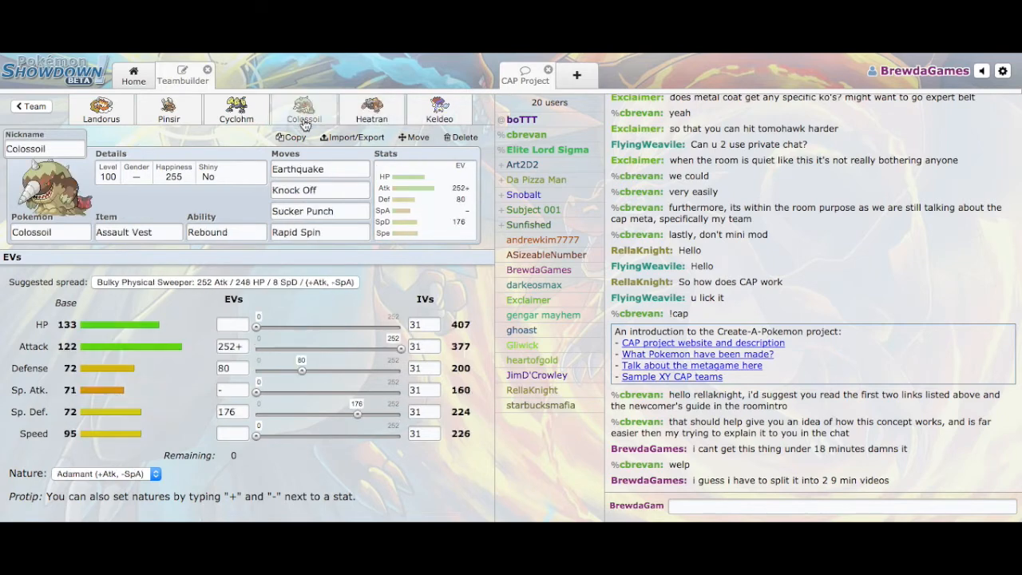
click(101, 109)
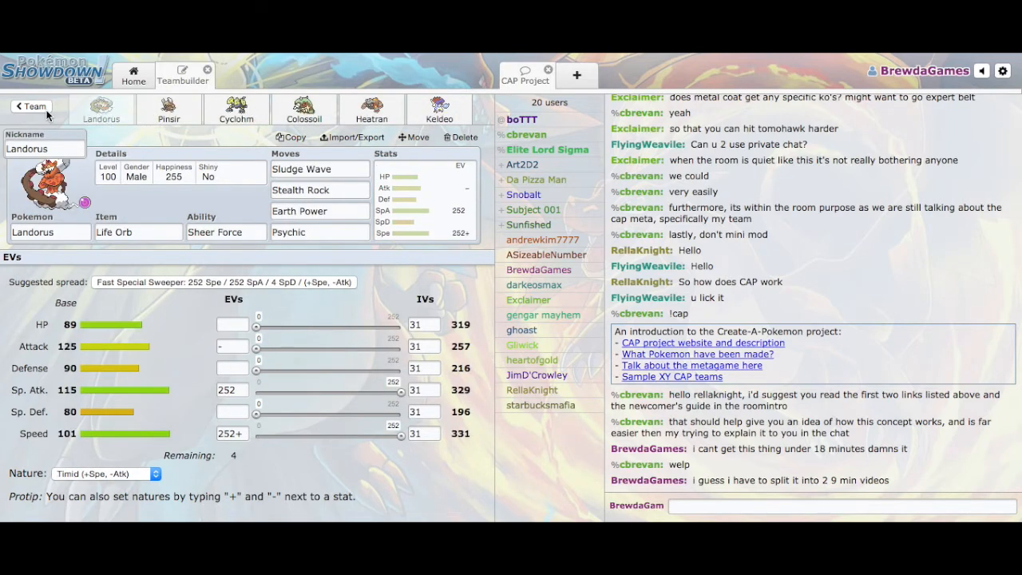
click(35, 106)
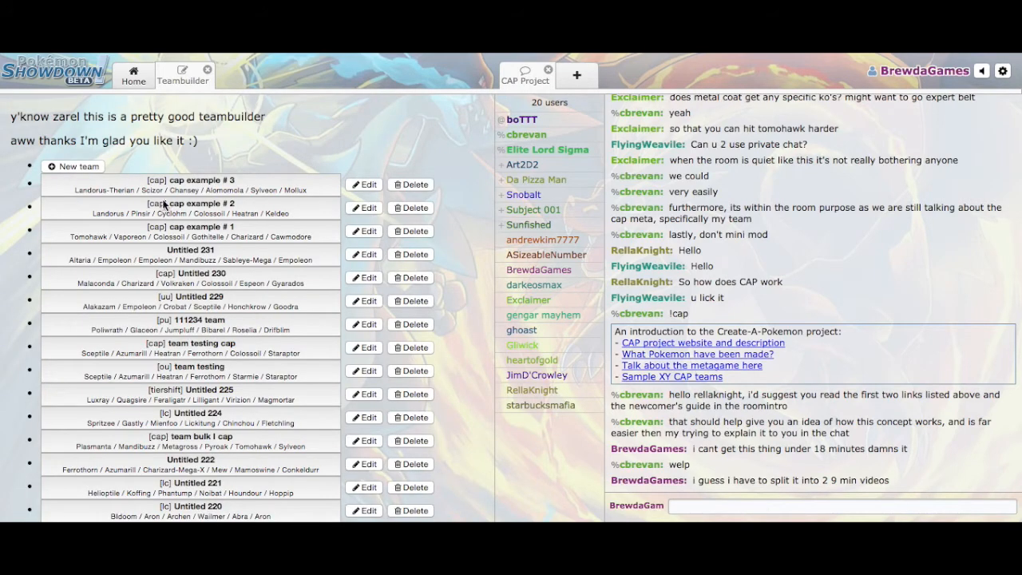
Step: Open 'cap example # 3' with Landorus-Therian, Scizor and Chansey
click(363, 185)
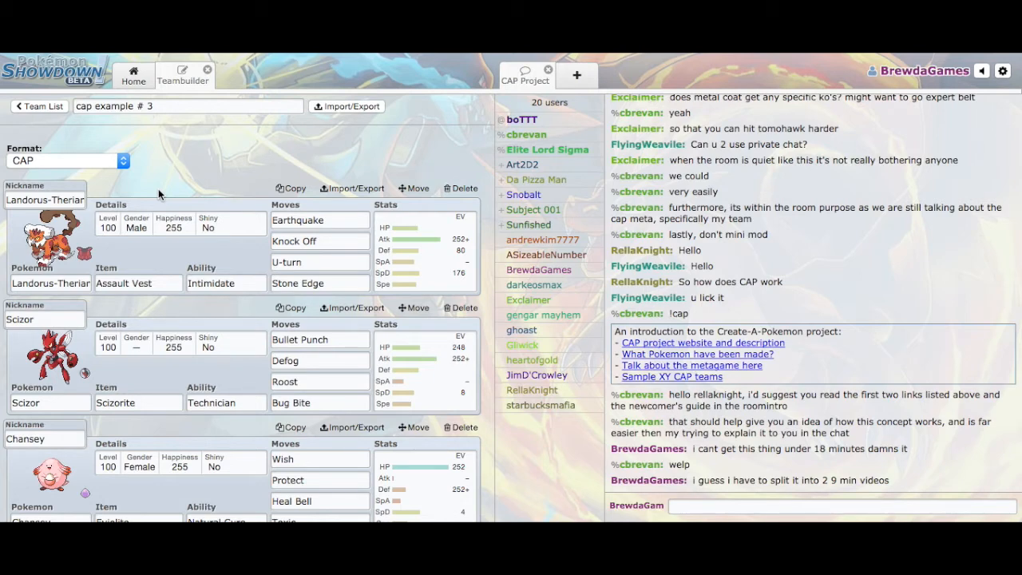
Step: Scroll the overview and open Landorus-Therian's 252+ Atk / 80 Def / 176 SpD Adamant spread
scroll(down, 3)
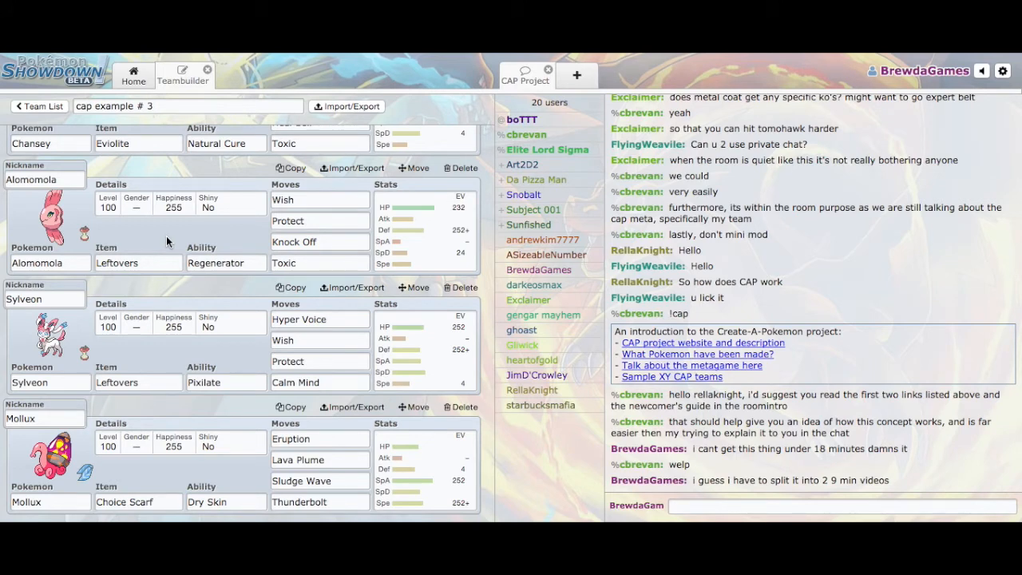
mouse_move(263, 248)
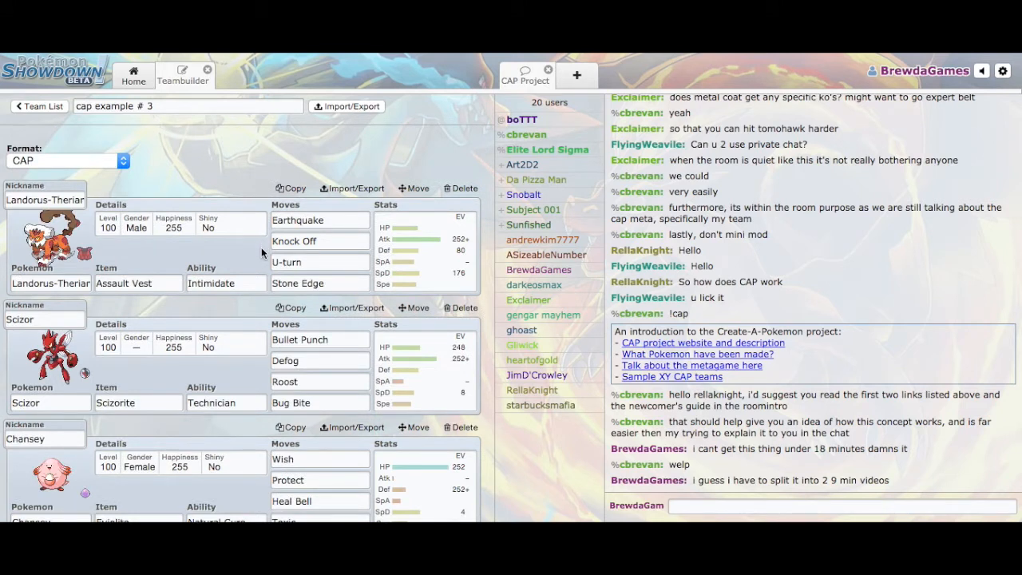
scroll(down, 3)
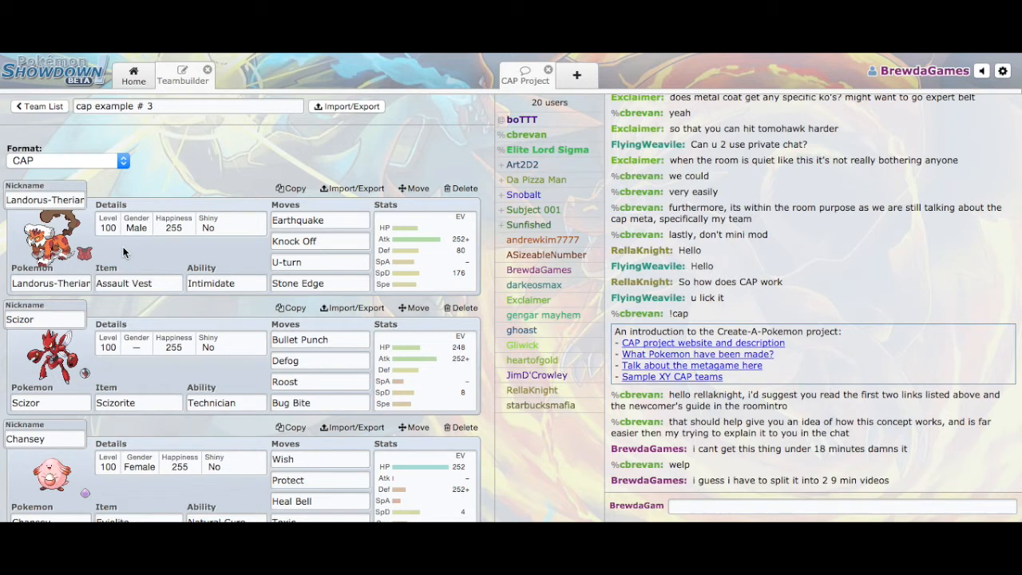
click(138, 283)
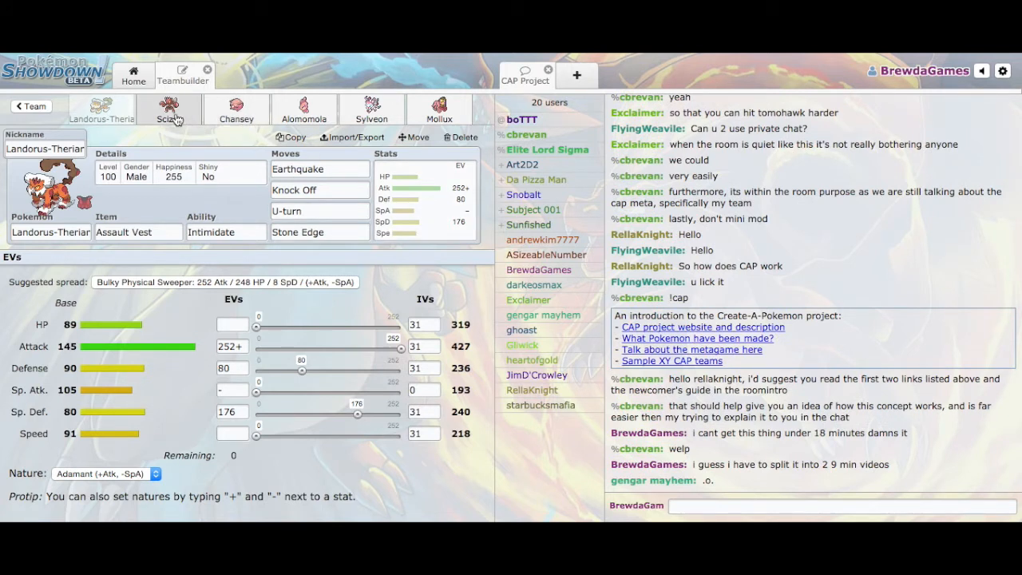
Step: Check Scizor's Bug Bite and Bullet Punch, then view Chansey's Eviolite set
click(169, 109)
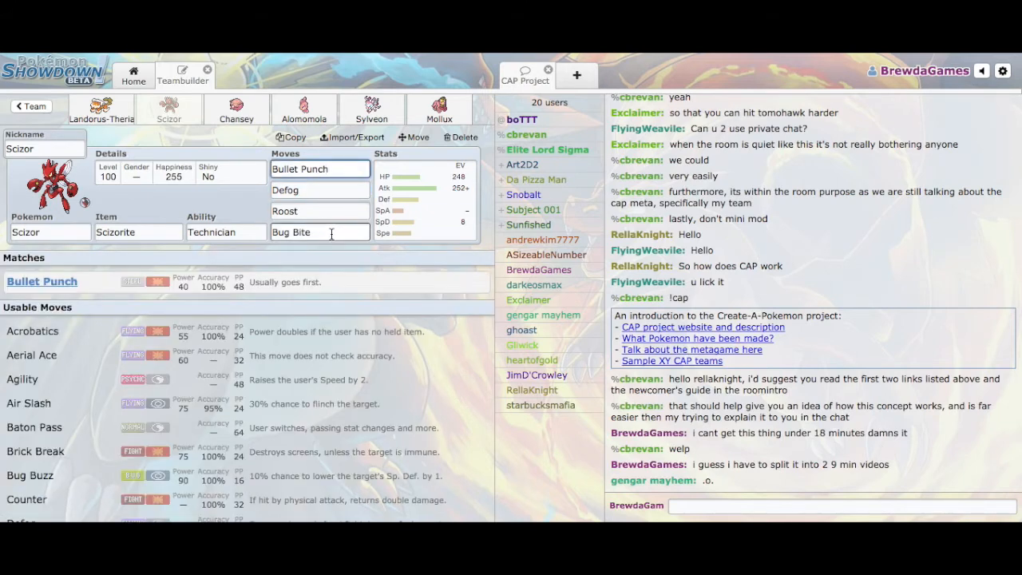
click(320, 232)
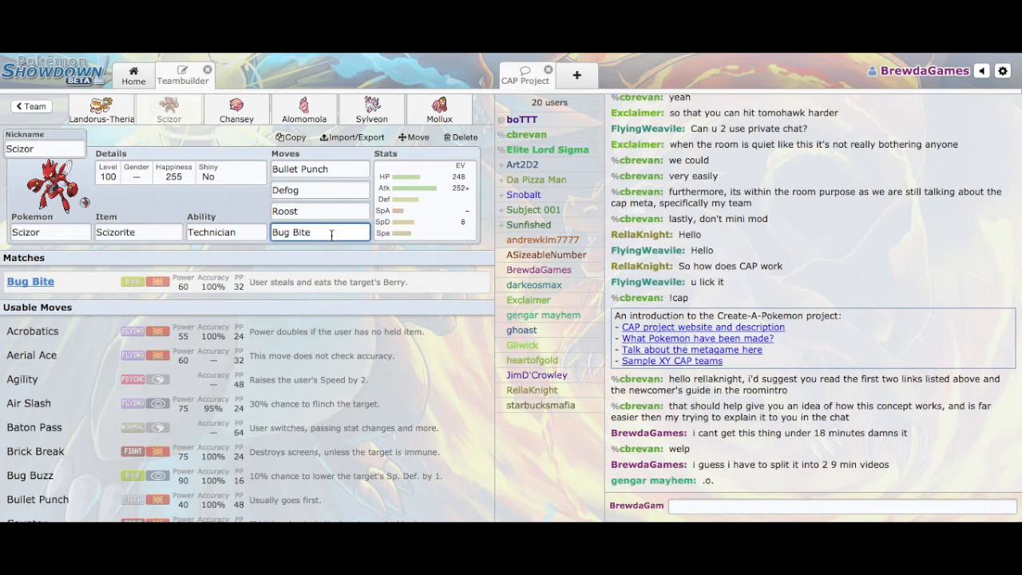
click(320, 168)
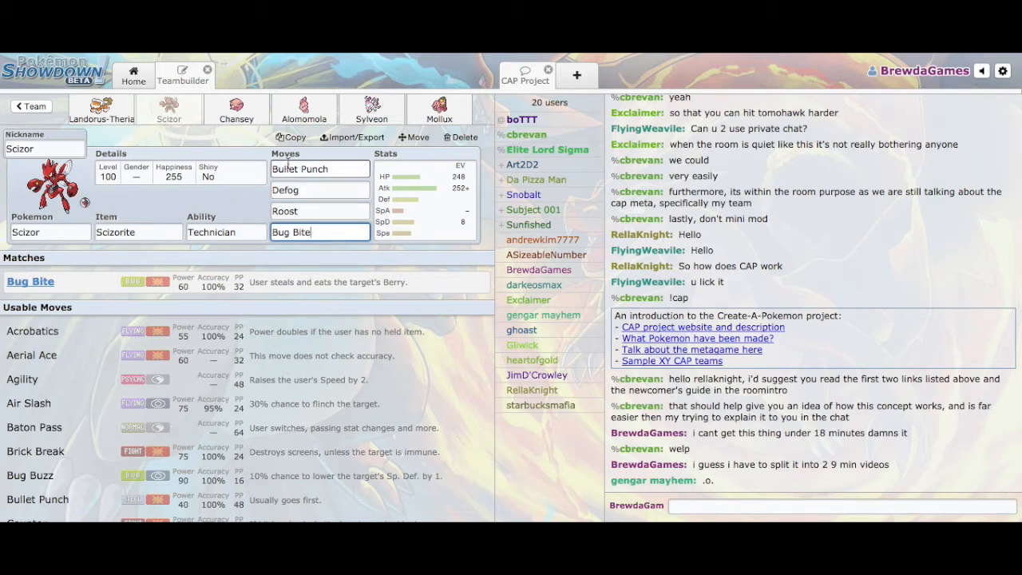
click(236, 107)
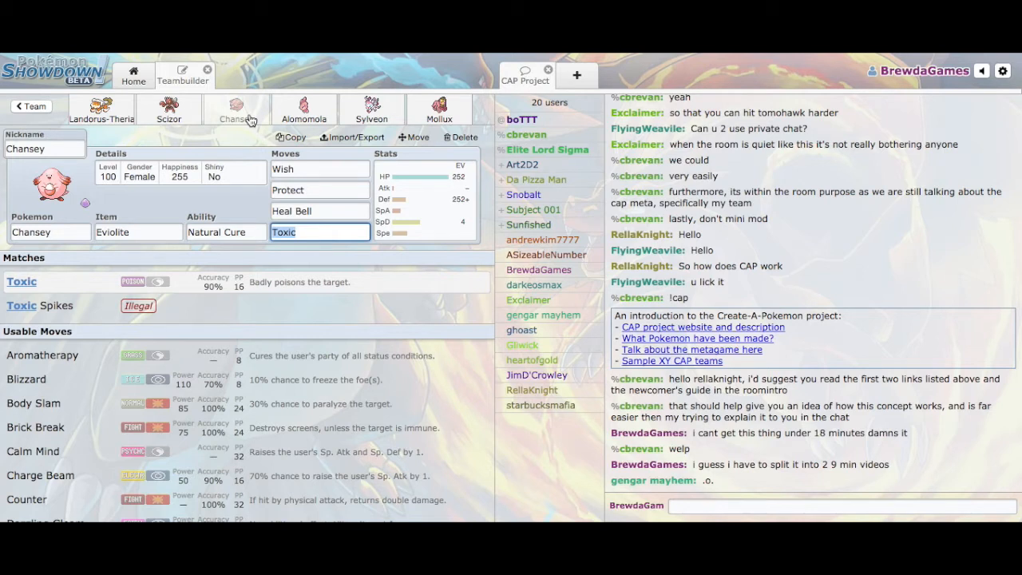
Step: Show Chansey's EV spread, visit Alomomola's set and species list, then reopen the EV panel
click(424, 199)
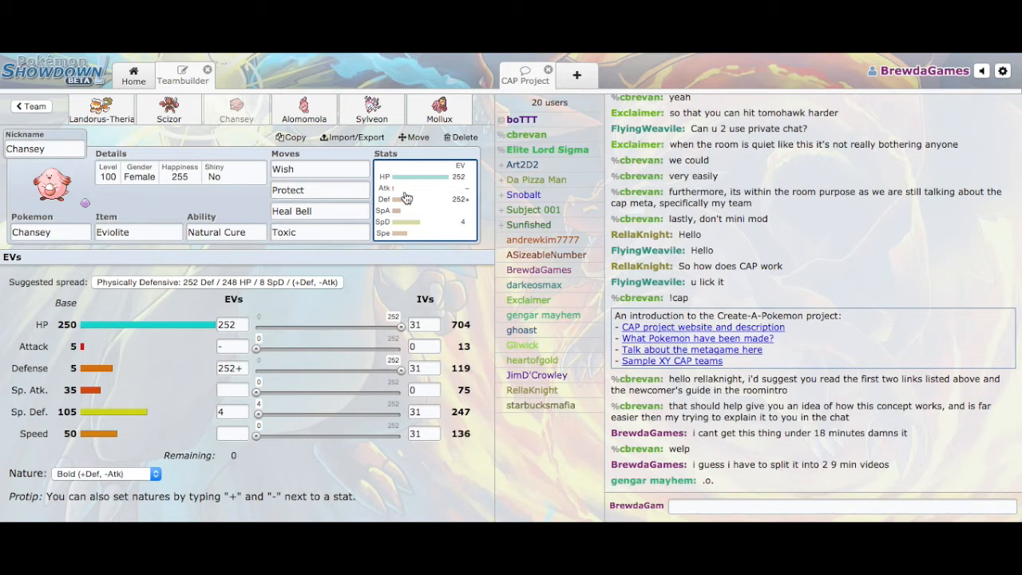
click(304, 109)
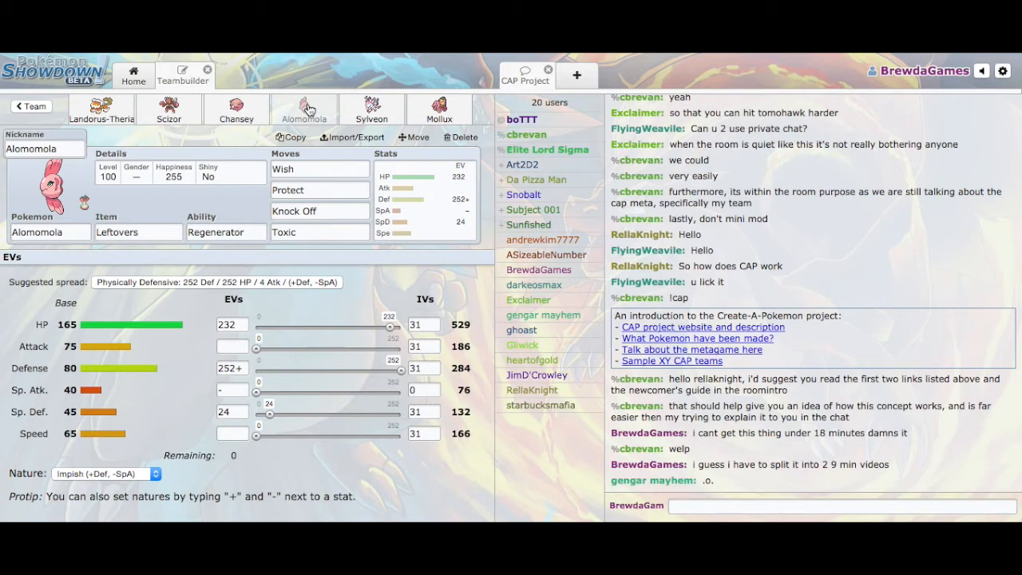
click(50, 232)
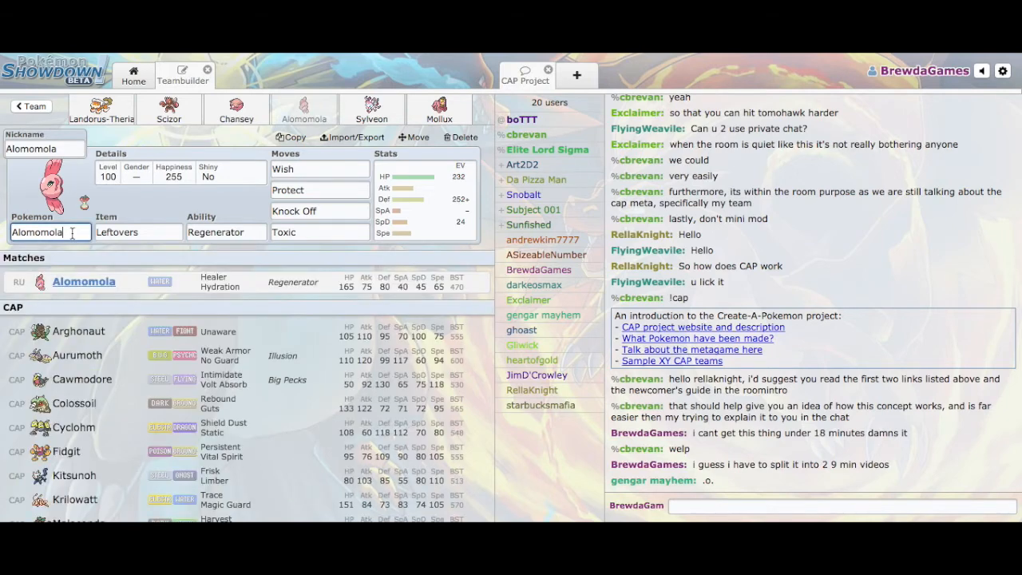
click(424, 200)
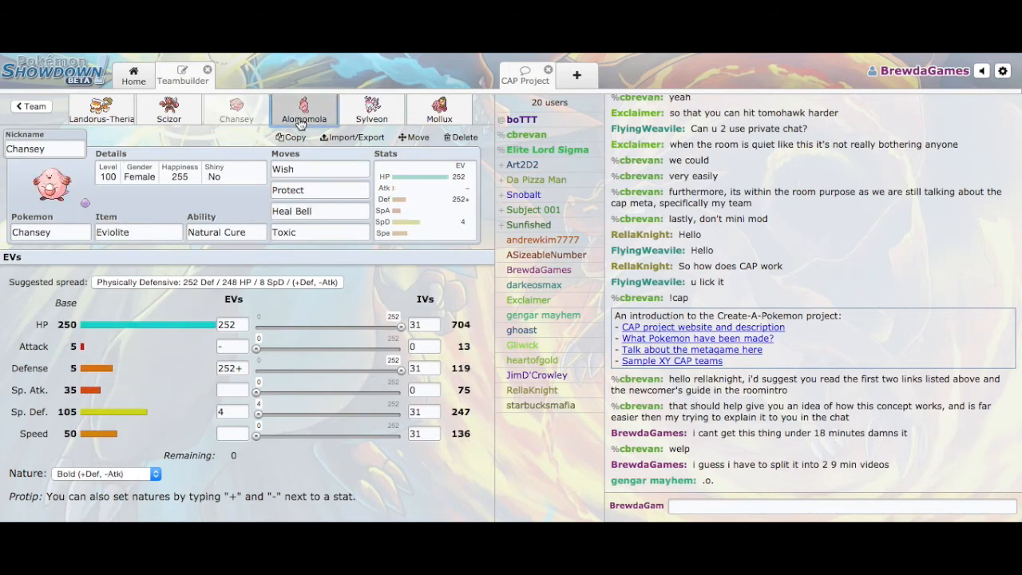
Step: Toggle between the Chansey and Alomomola tabs, ending on Alomomola's 232 HP / 252+ Def Impish spread
click(236, 108)
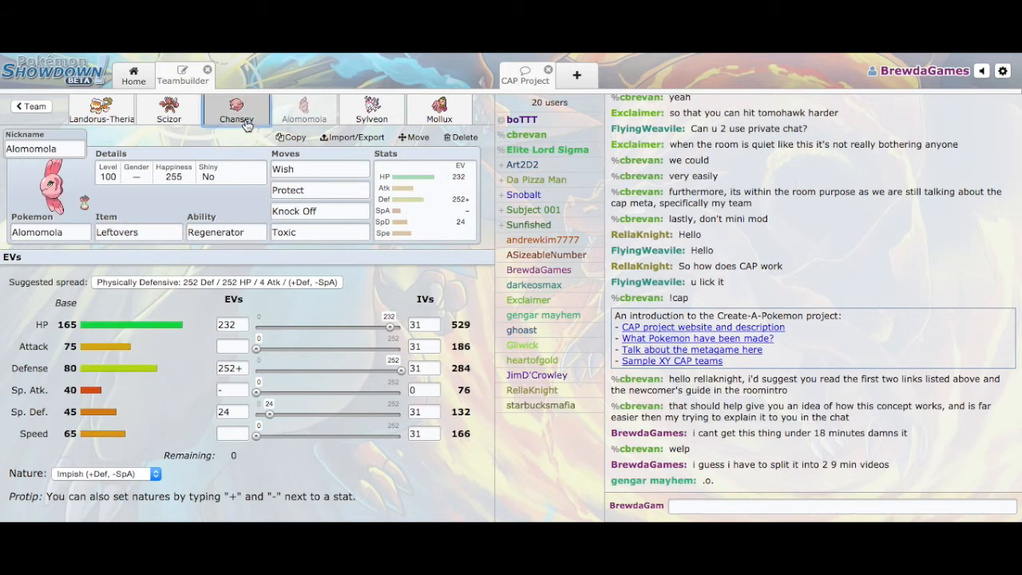
click(235, 111)
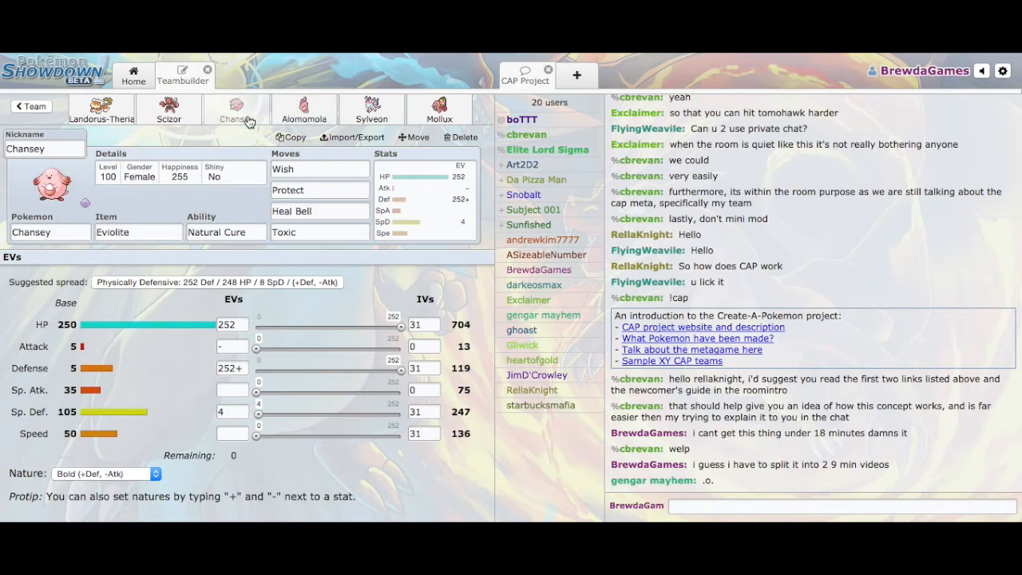
click(235, 109)
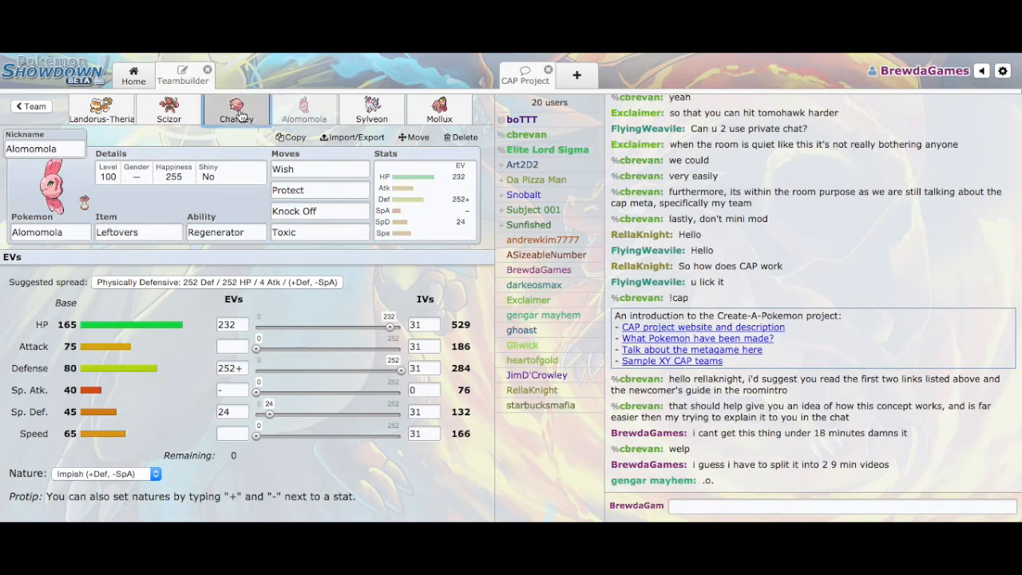
click(236, 110)
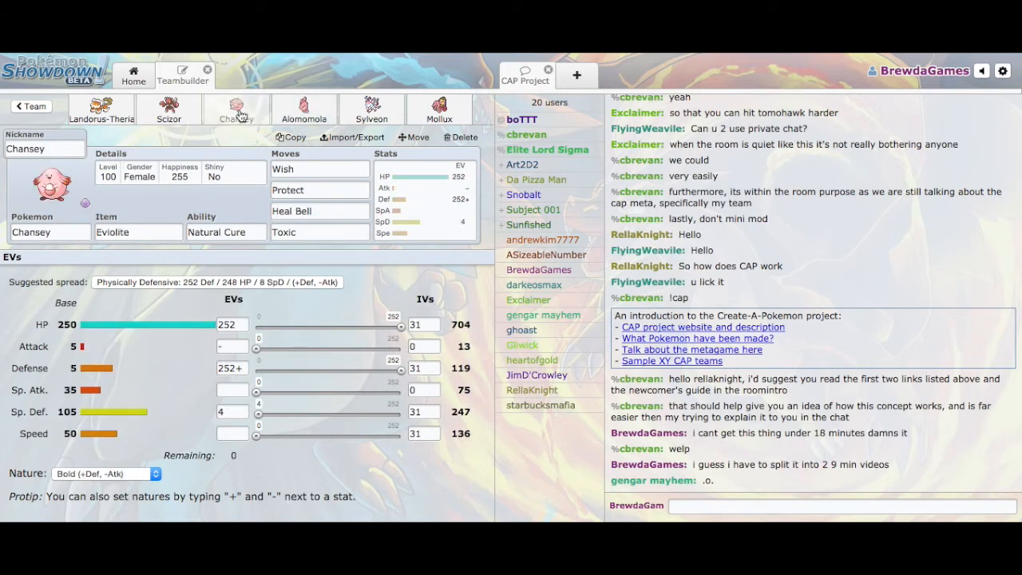
click(304, 109)
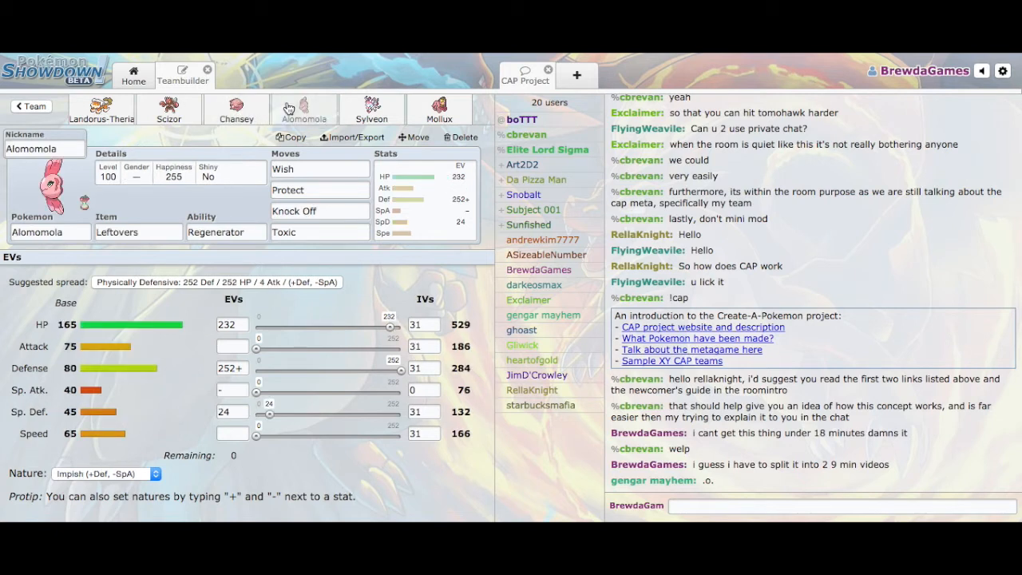
mouse_move(269, 118)
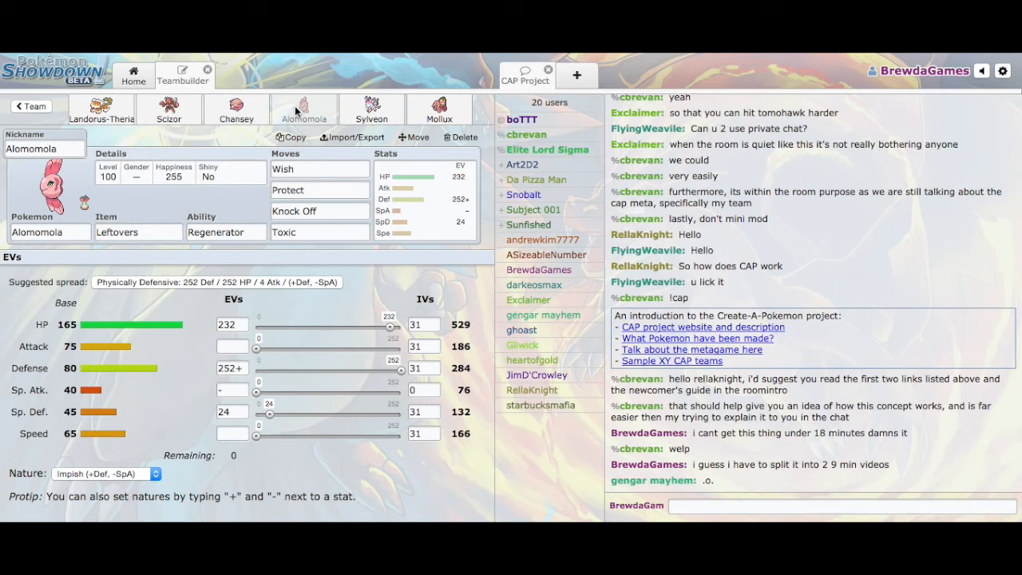
click(372, 112)
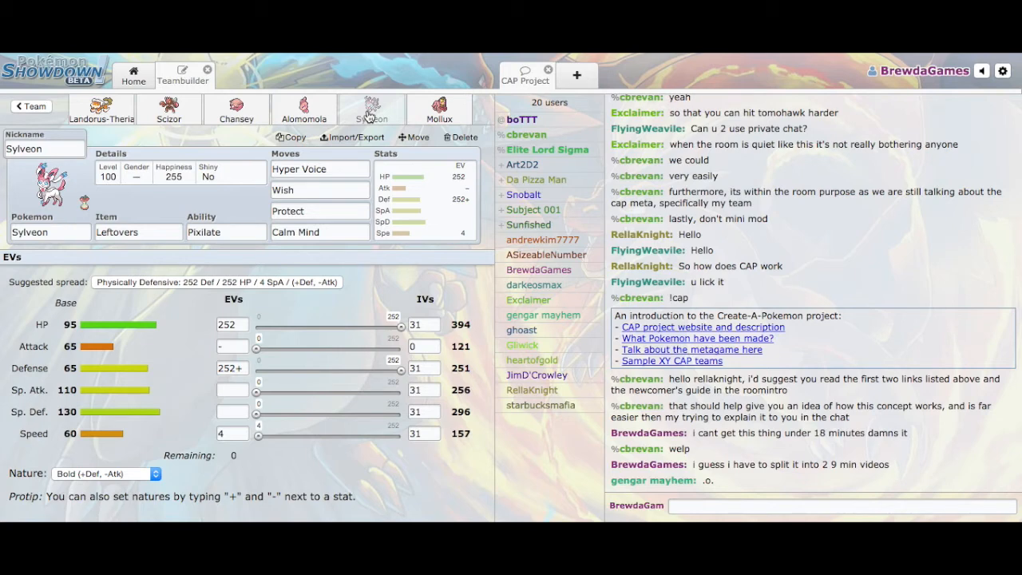
click(319, 169)
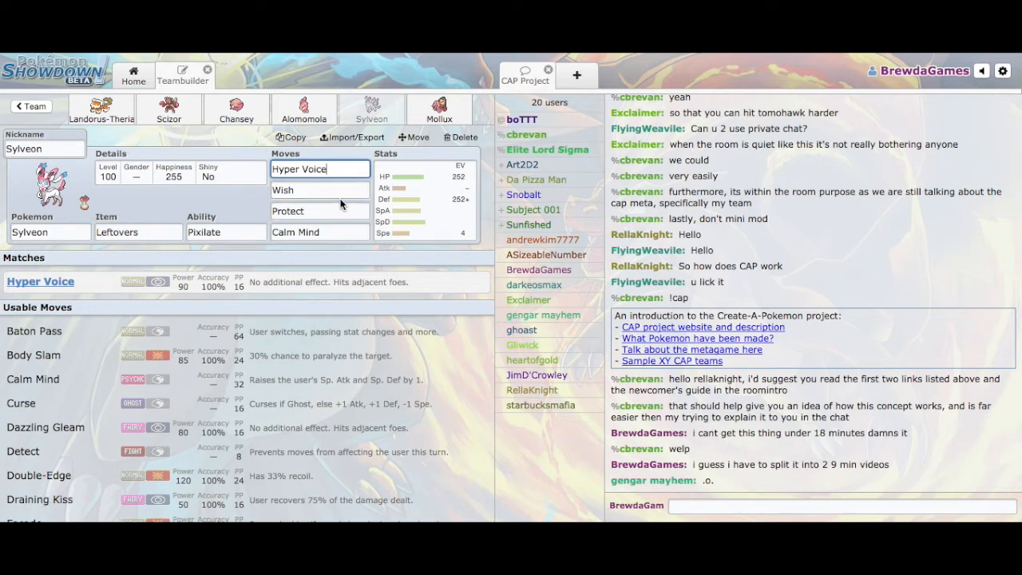
click(319, 189)
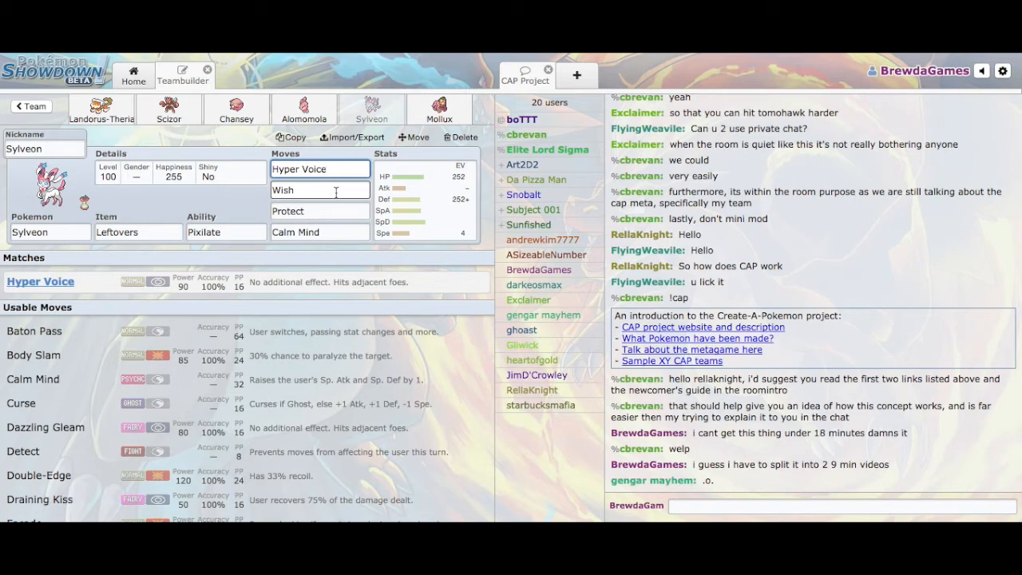
click(319, 211)
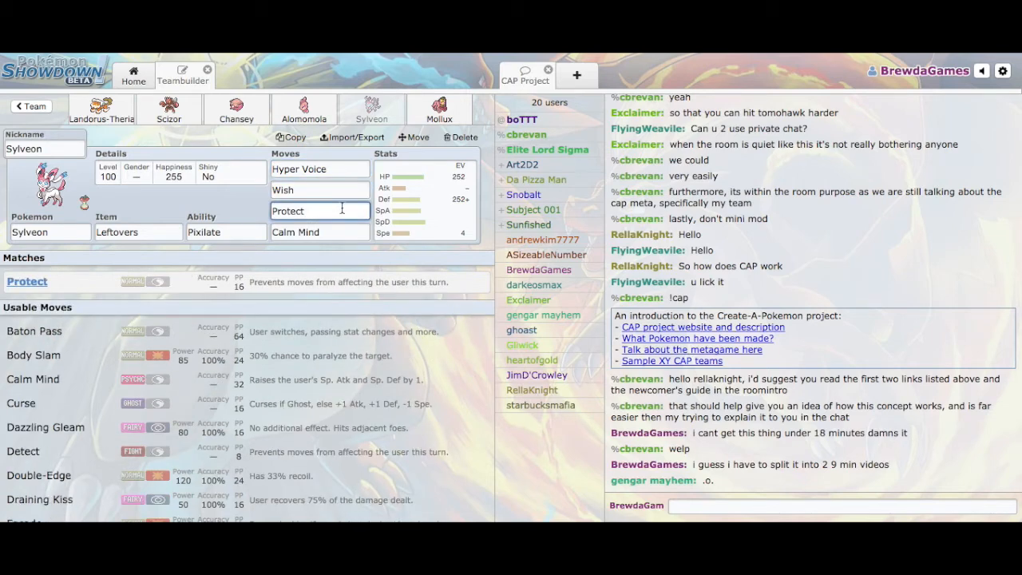
click(236, 107)
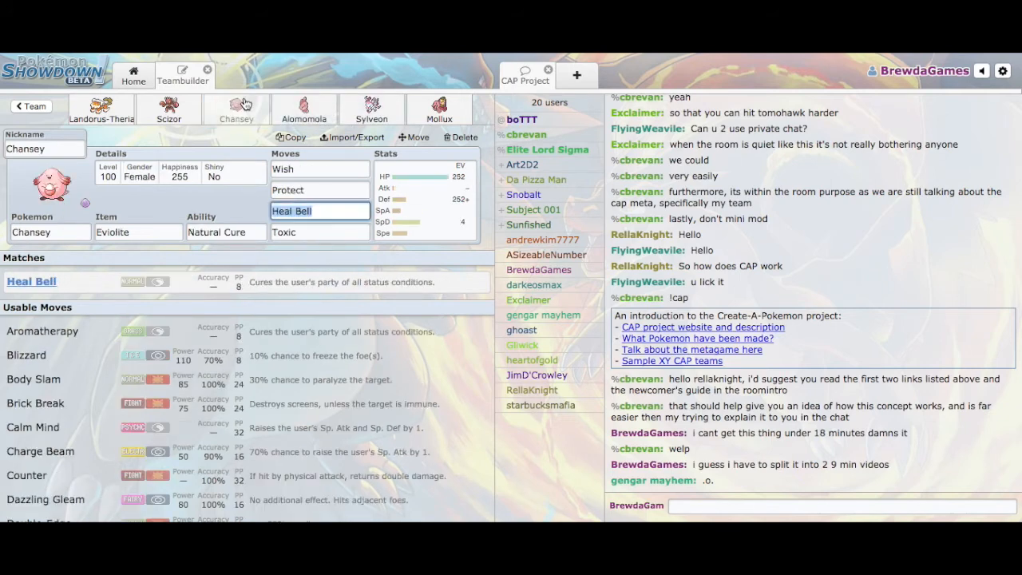
click(371, 108)
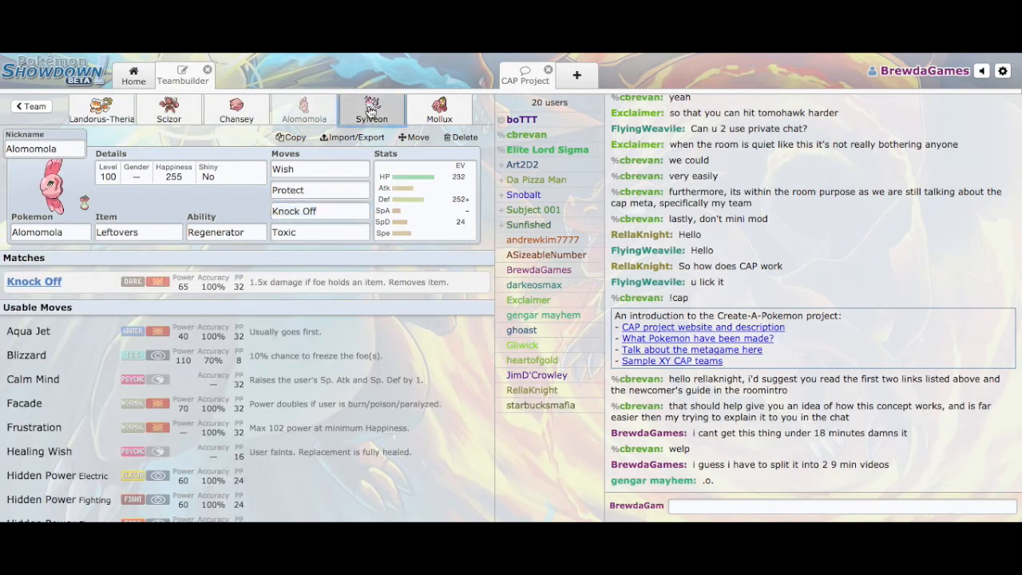
click(372, 109)
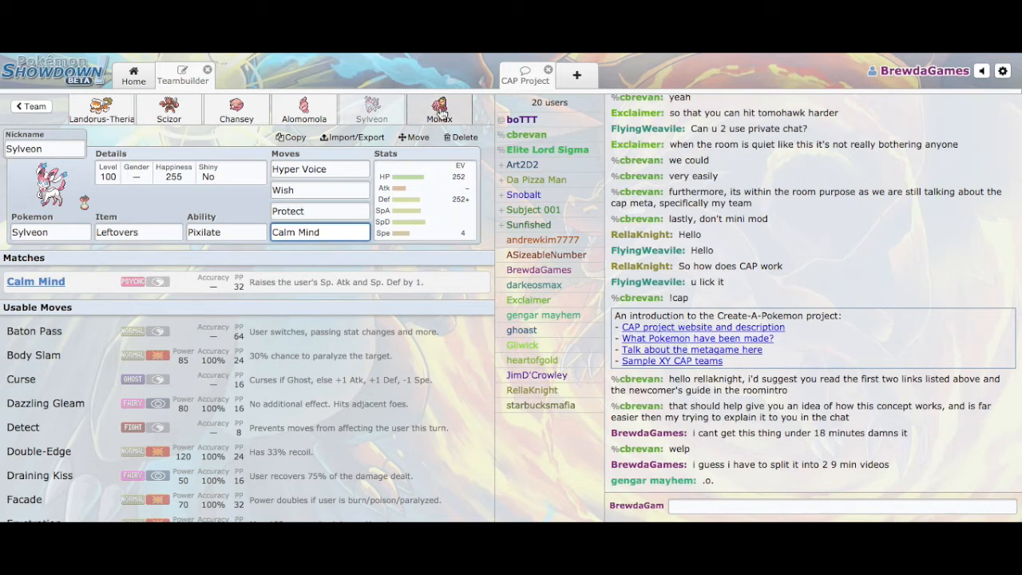
Step: Open Mollux's Choice Scarf set and view its moves and 252 SpA/252+ Spe EVs
click(439, 110)
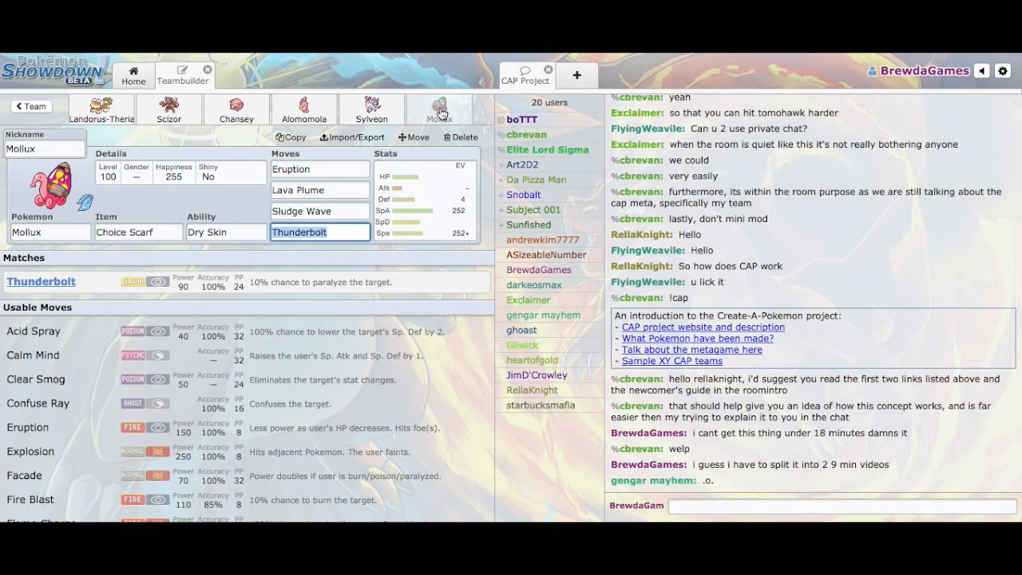
click(320, 169)
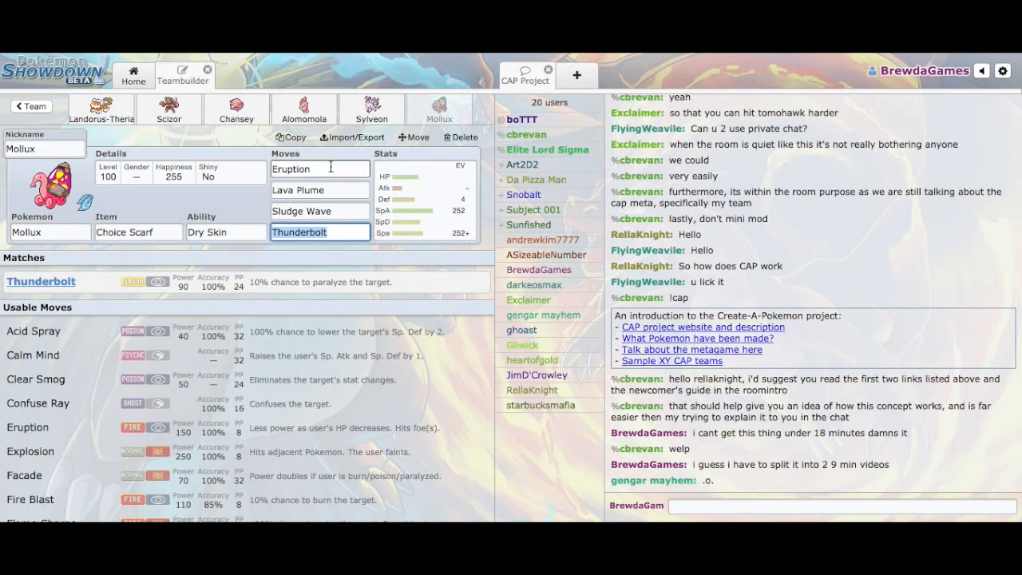
click(424, 200)
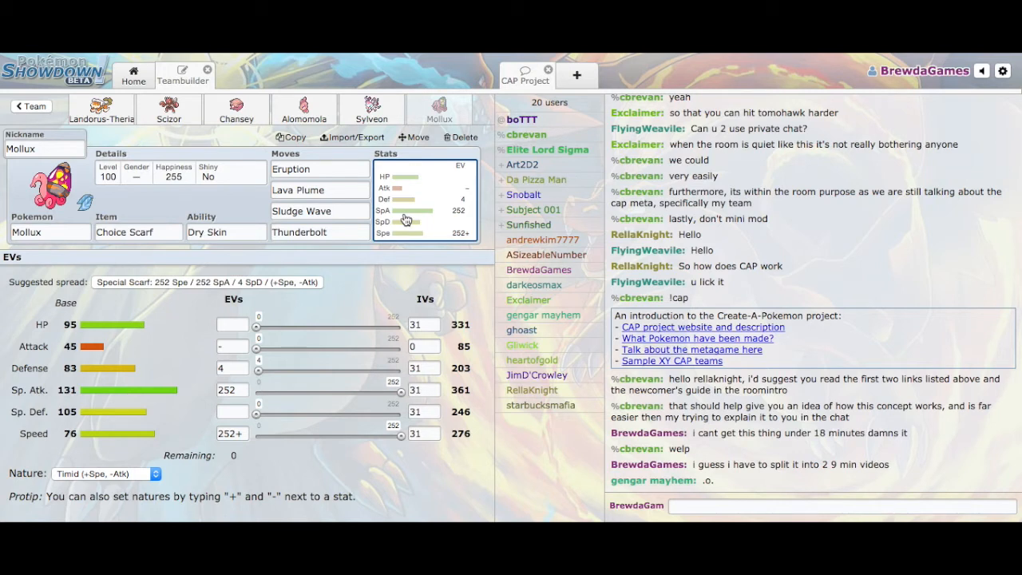
click(320, 190)
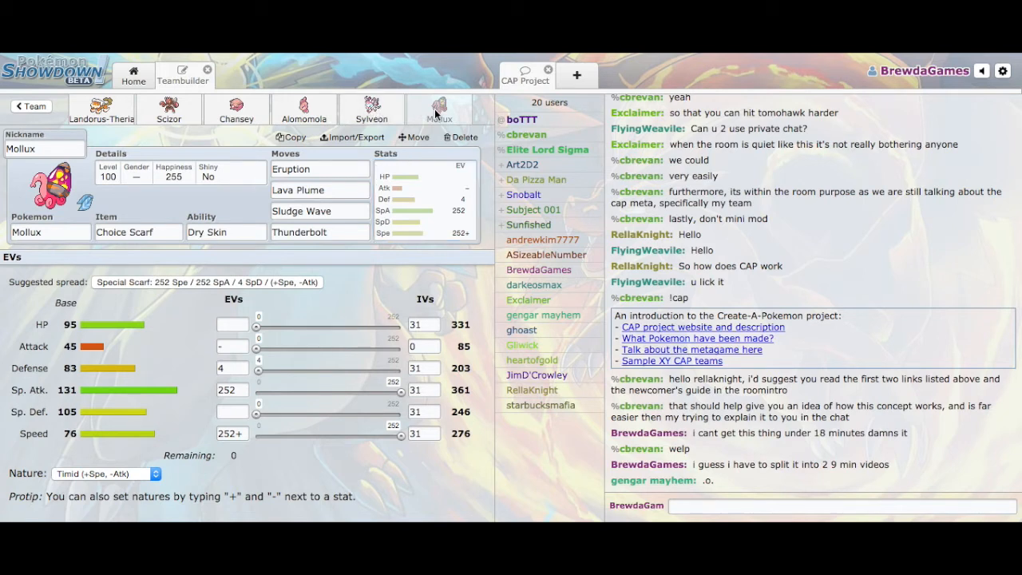
Step: Review Sludge Wave, Eruption and Thunderbolt details, the EV spread and Dry Skin
click(319, 210)
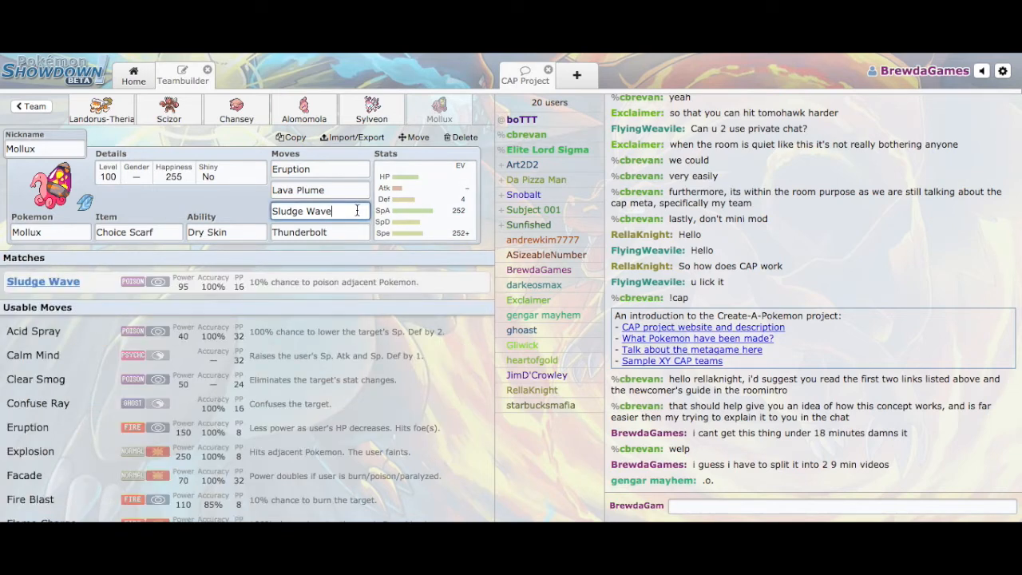
click(320, 168)
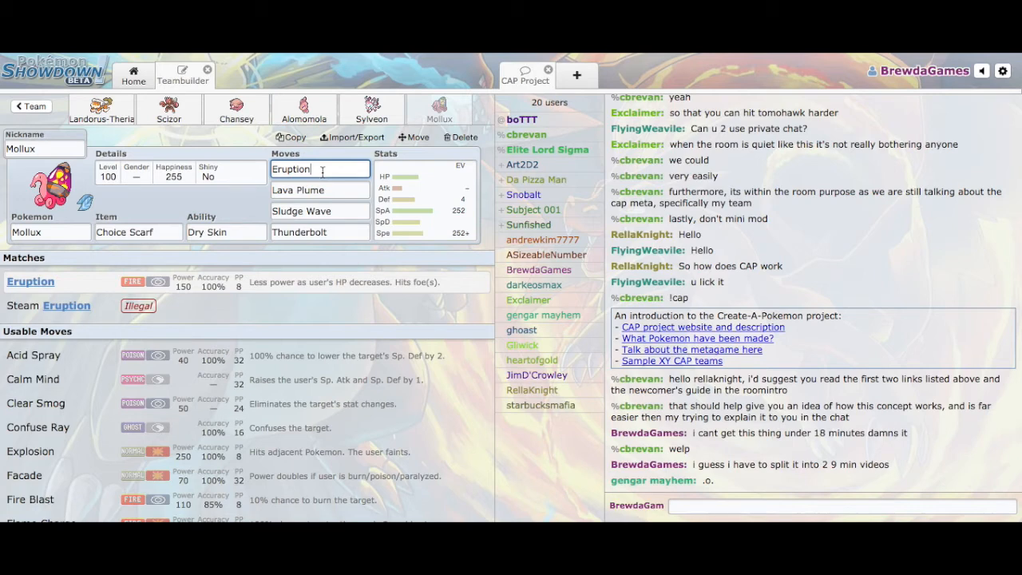
click(408, 211)
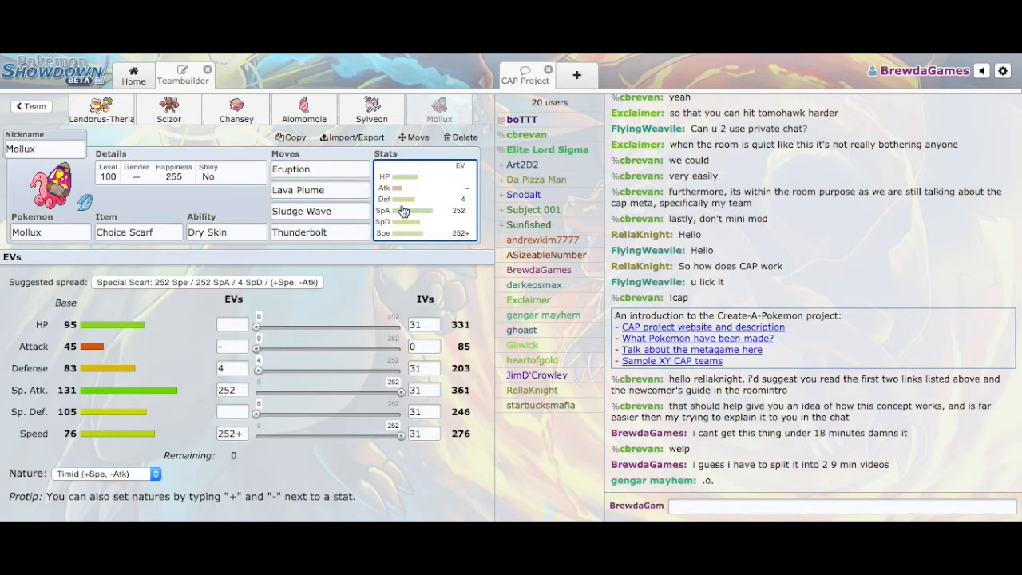
click(318, 168)
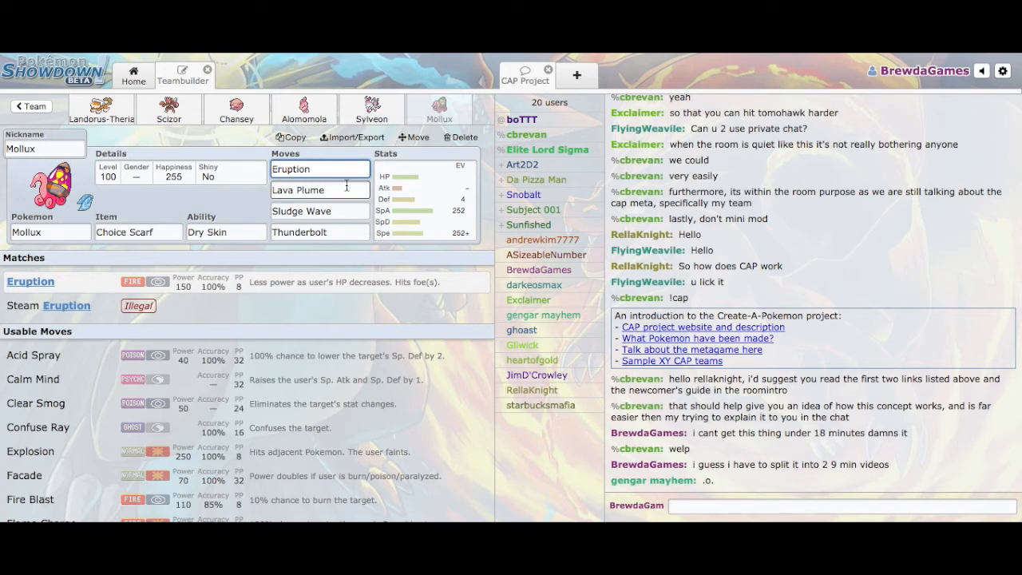
click(424, 199)
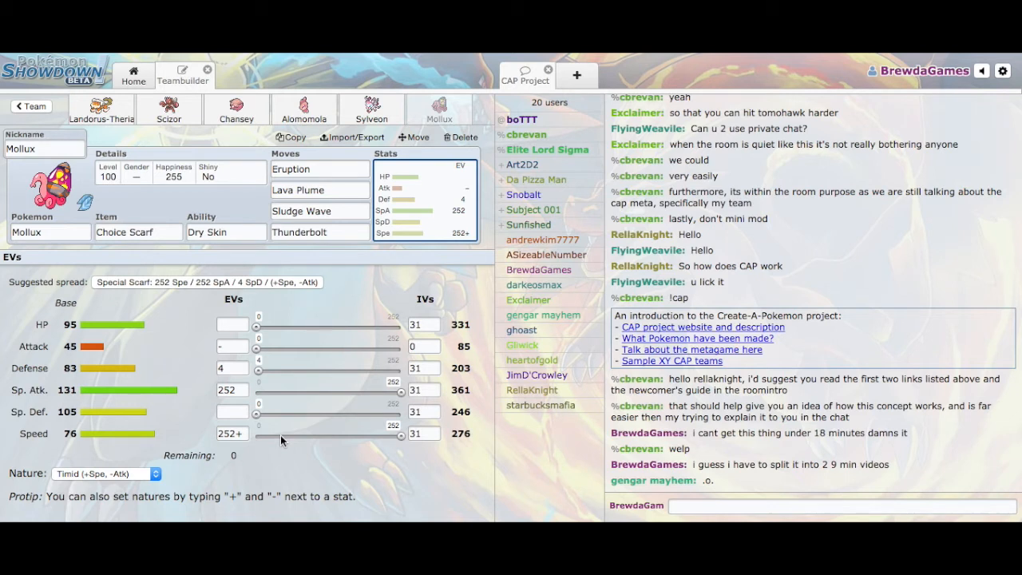
mouse_move(312, 441)
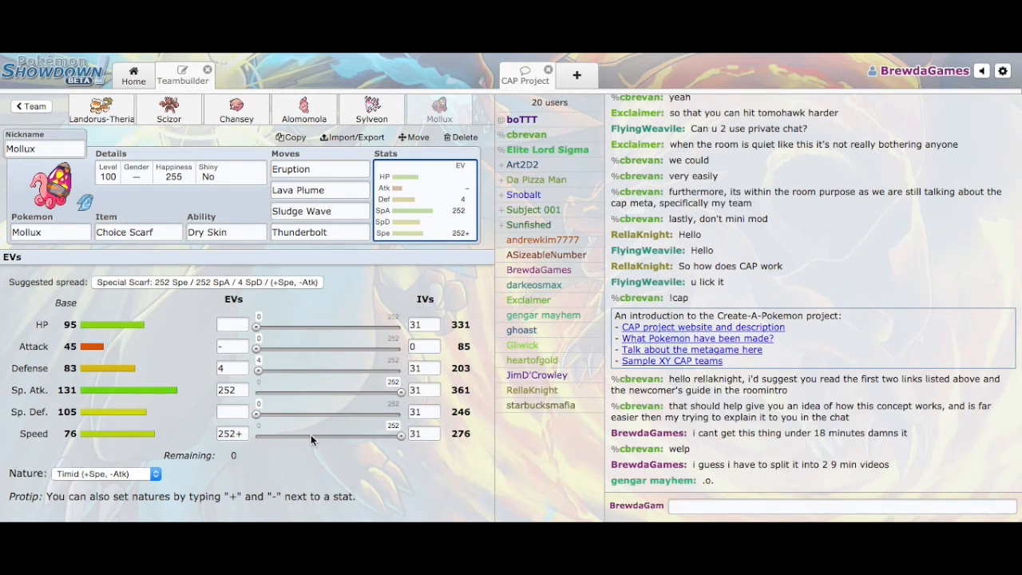
click(226, 232)
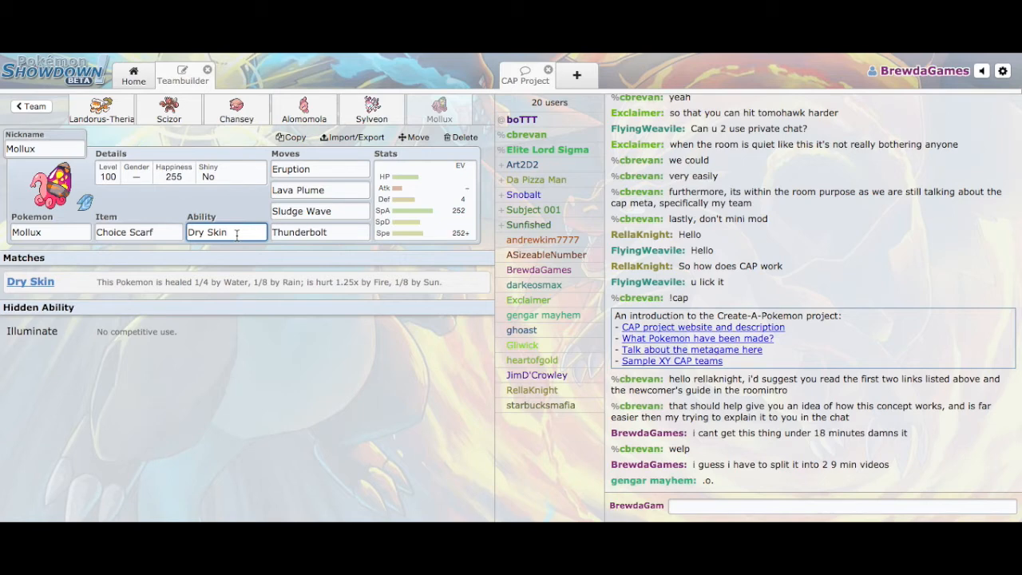
mouse_move(256, 232)
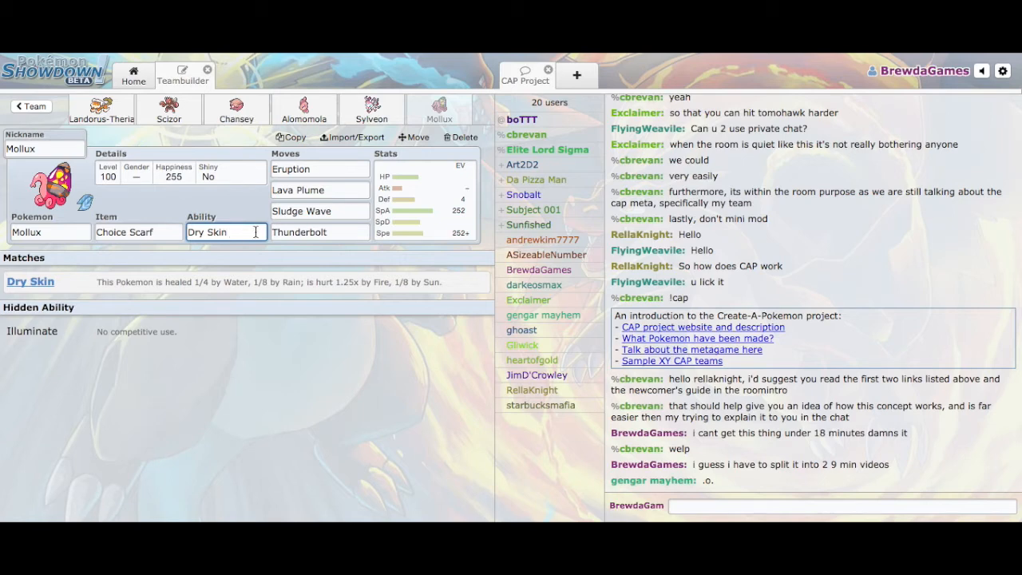
click(320, 232)
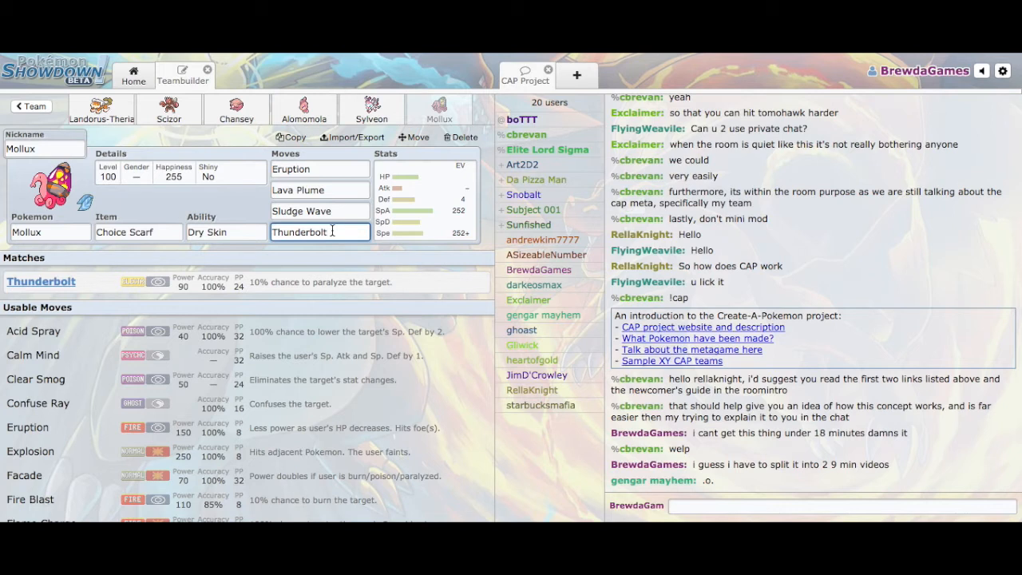
mouse_move(372, 118)
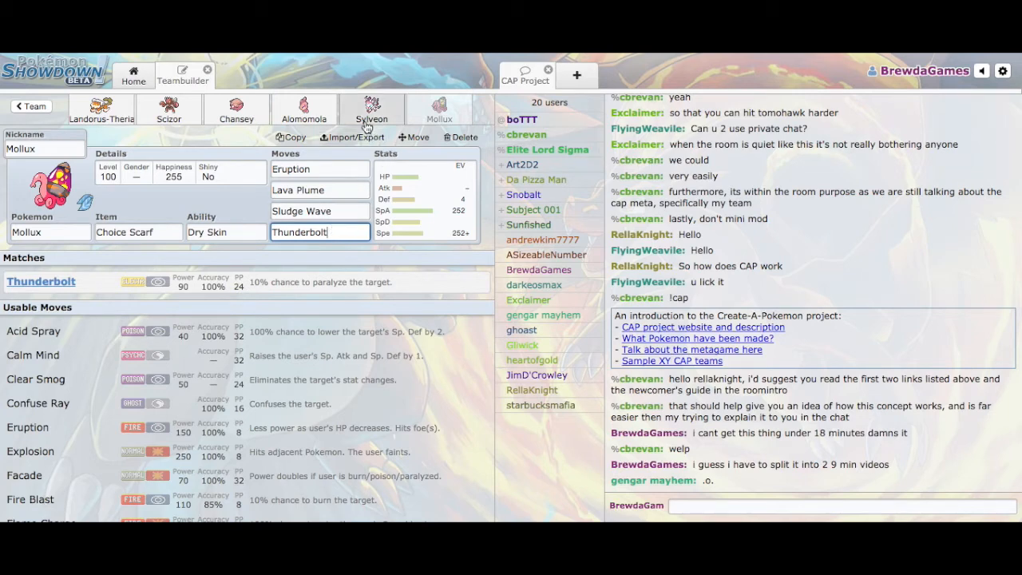
Step: Check the Chansey, Scizor and Landorus-Therian sets, then return to the team overview
click(237, 108)
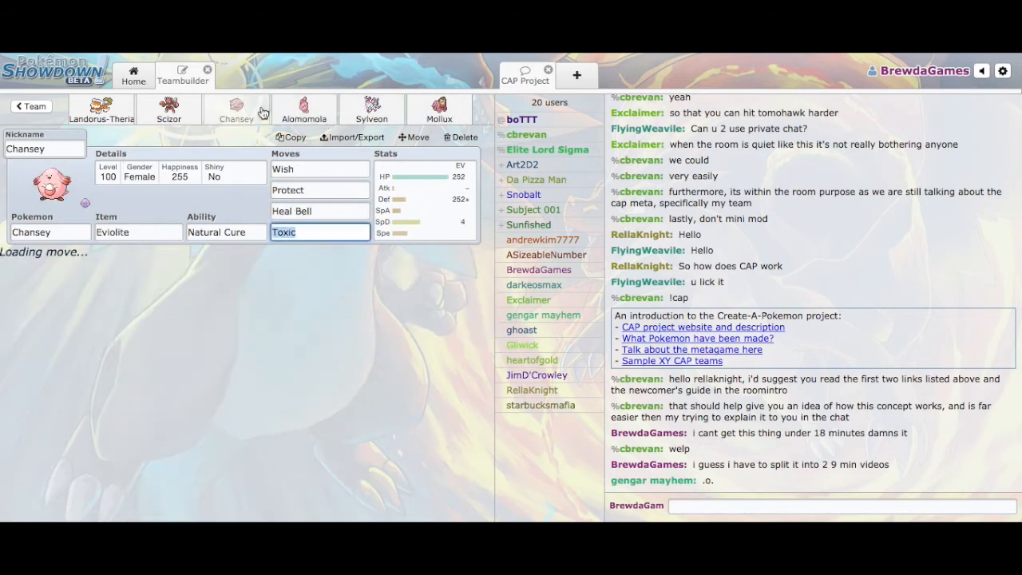
click(169, 108)
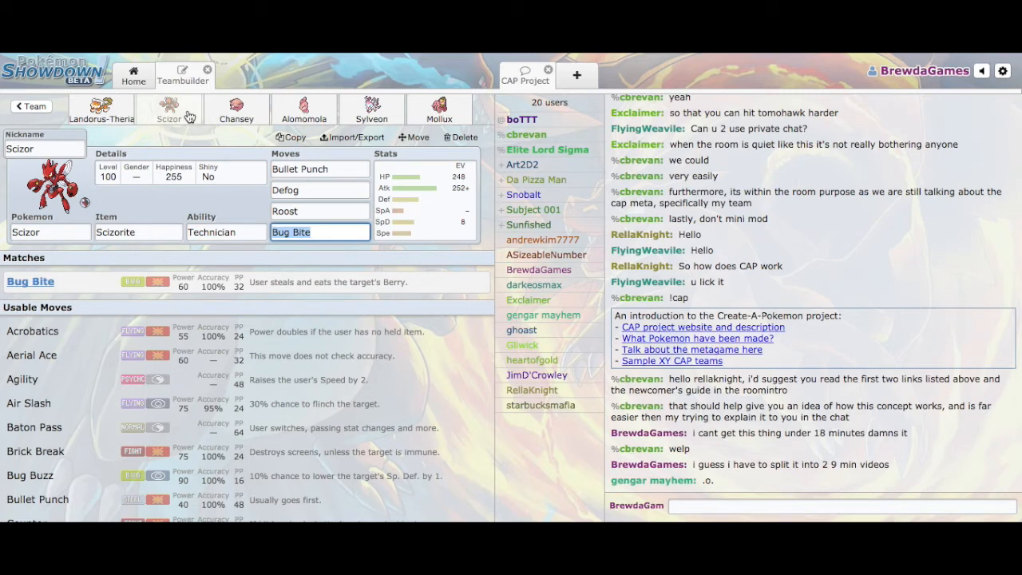
click(101, 108)
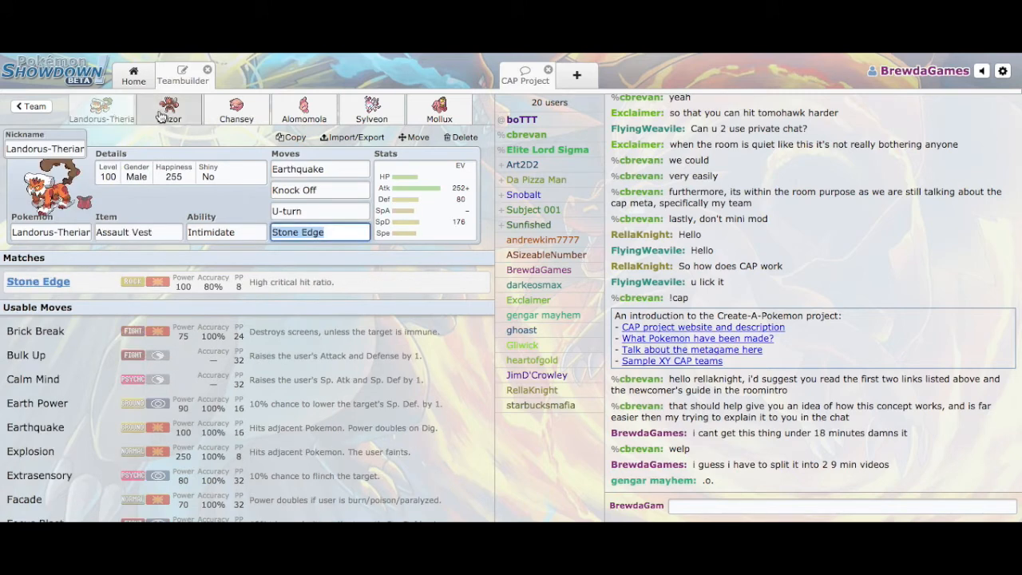
click(169, 110)
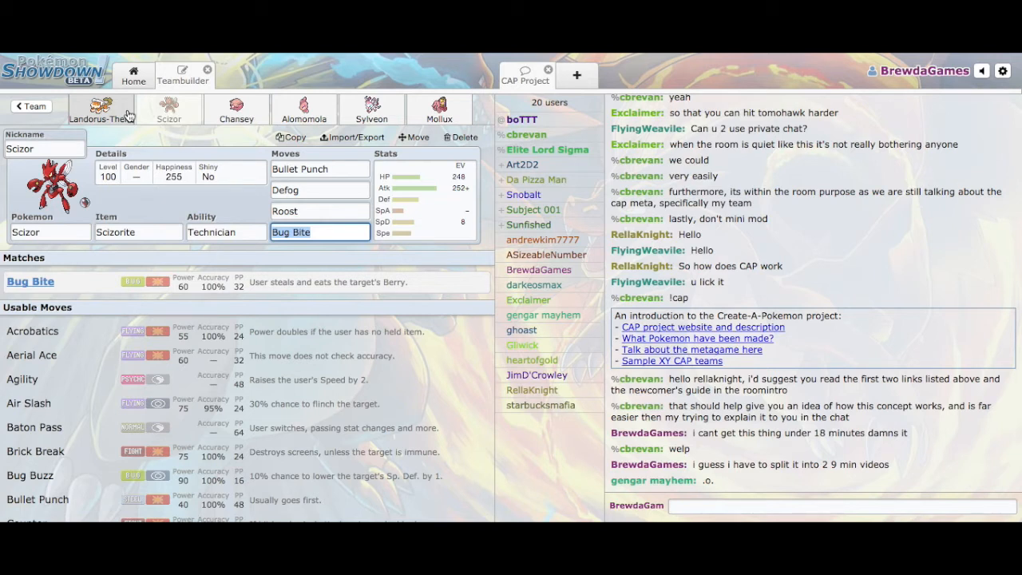
click(32, 106)
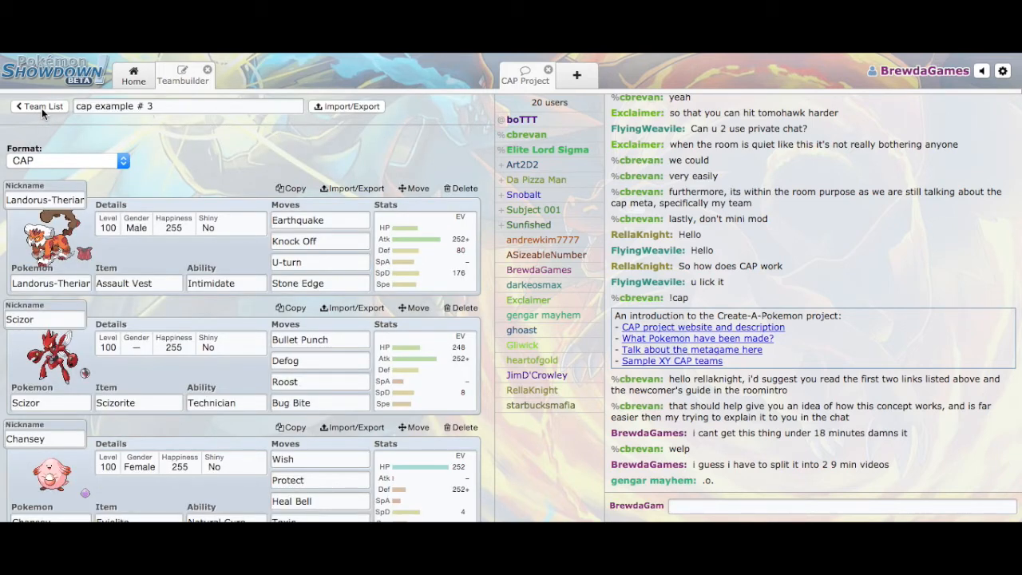
Step: Go back to the saved teams list to reach the Tomohawk, Colossoil, Cyclohm team
click(41, 107)
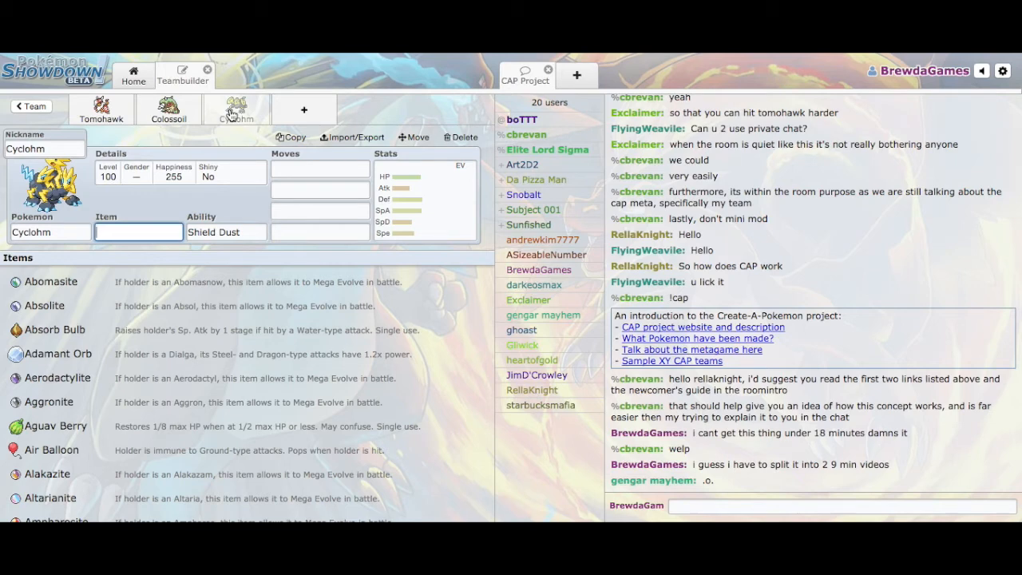
Step: Add Syclant in a new fourth slot, then delete it from the team
click(304, 110)
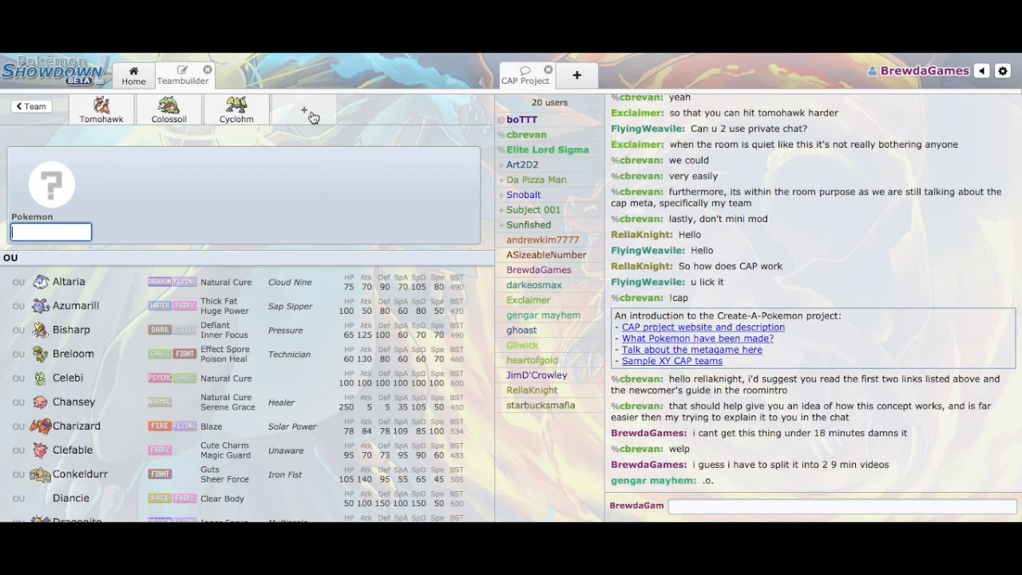
text(sy)
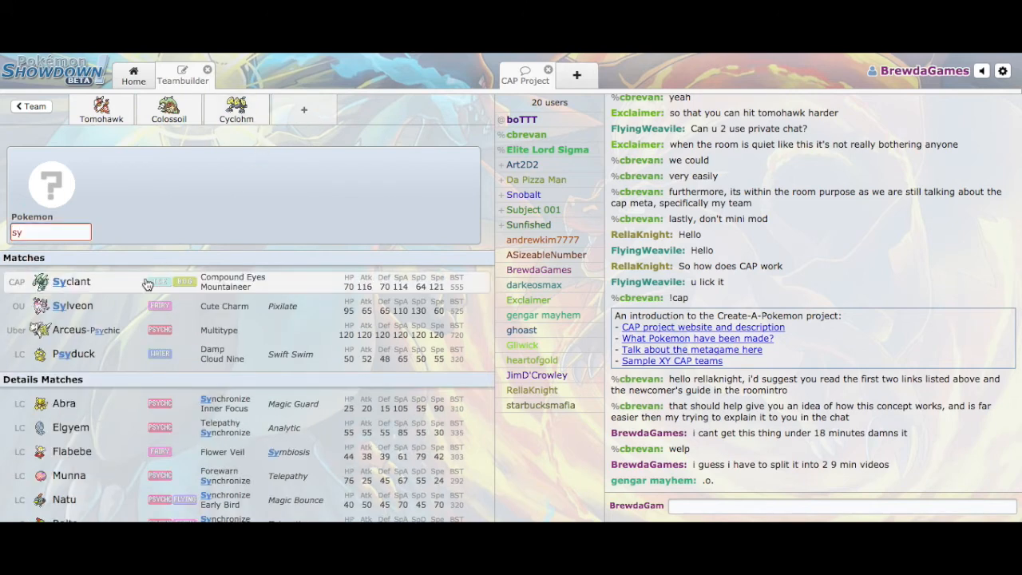
click(71, 281)
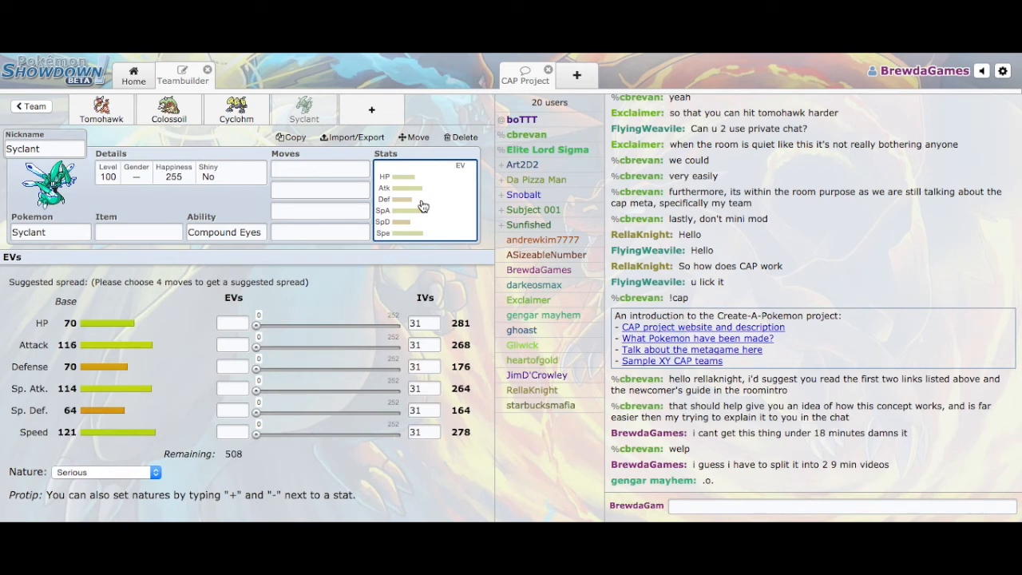
click(235, 111)
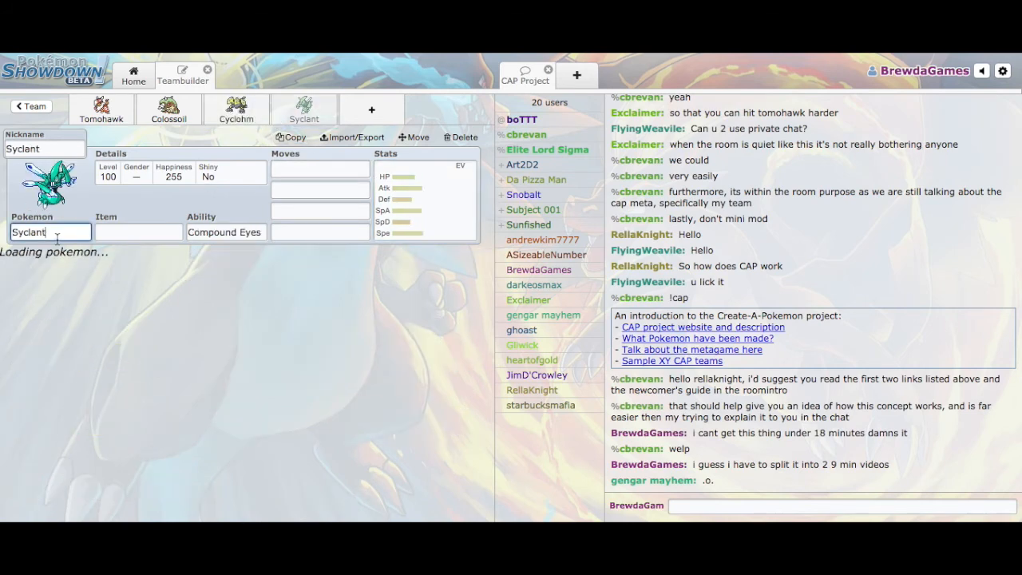
click(51, 231)
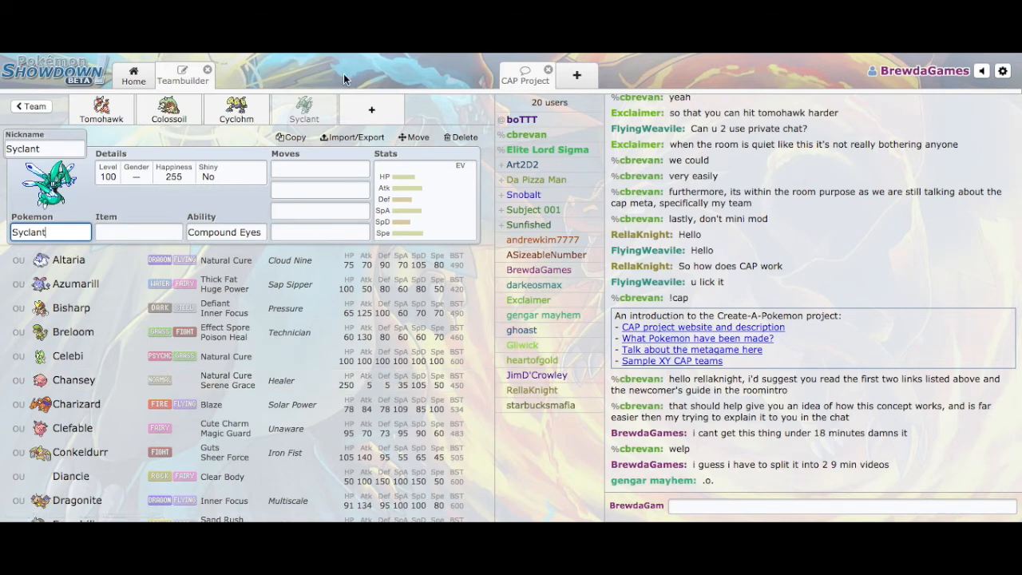
click(461, 137)
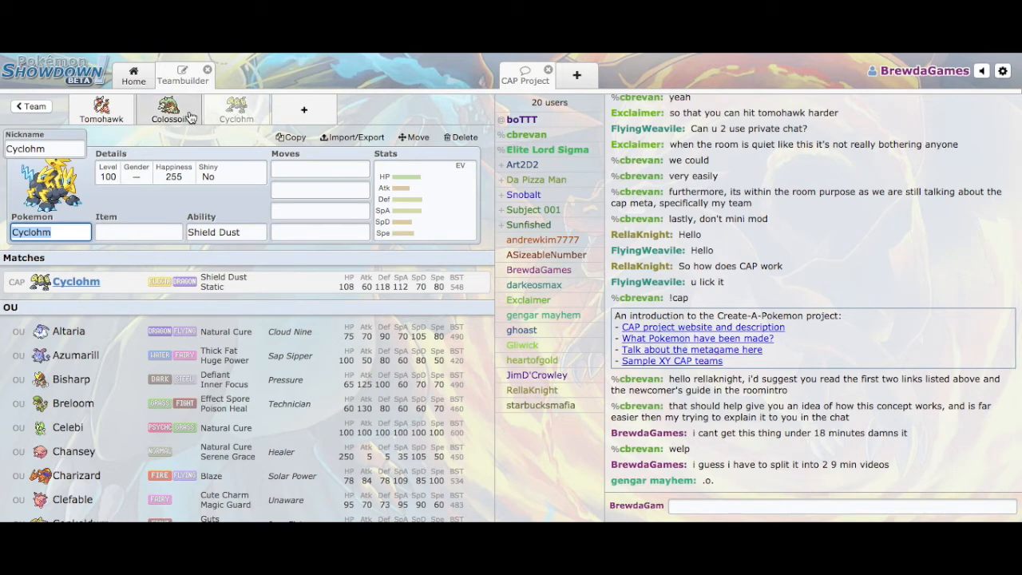
Step: Show Colossoil's base stats and empty EV spread with Serious nature
click(168, 109)
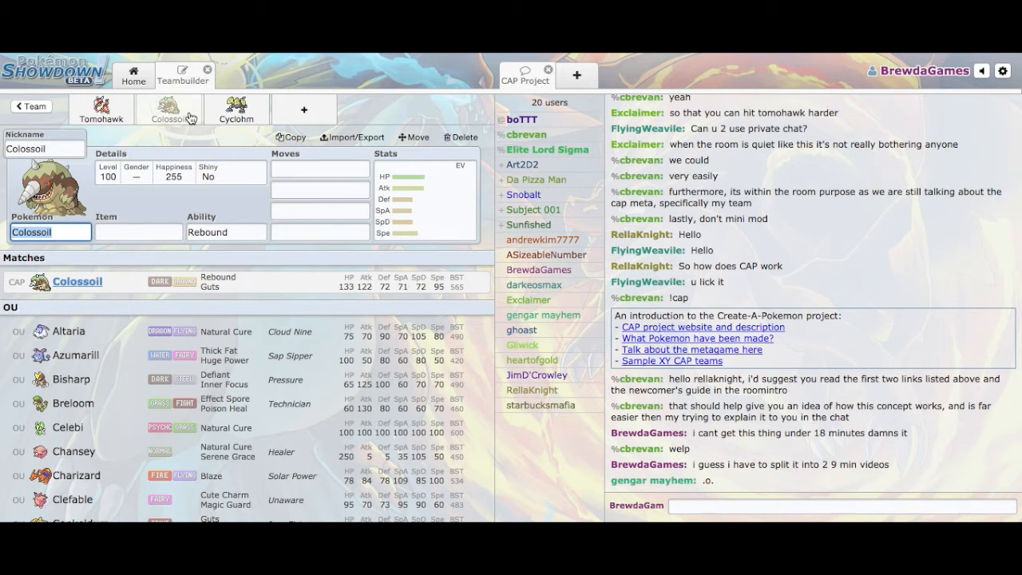
mouse_move(142, 204)
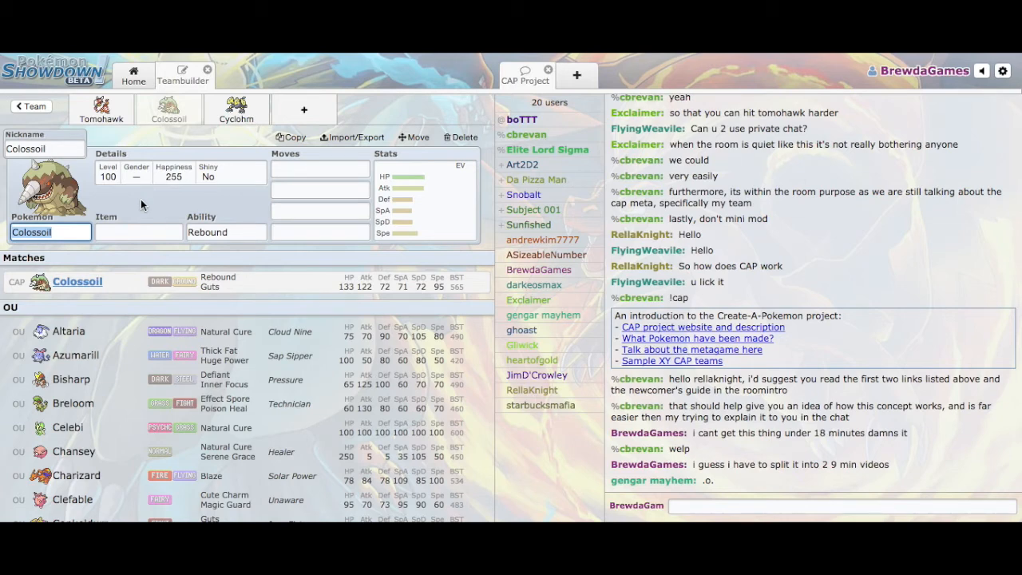
click(424, 200)
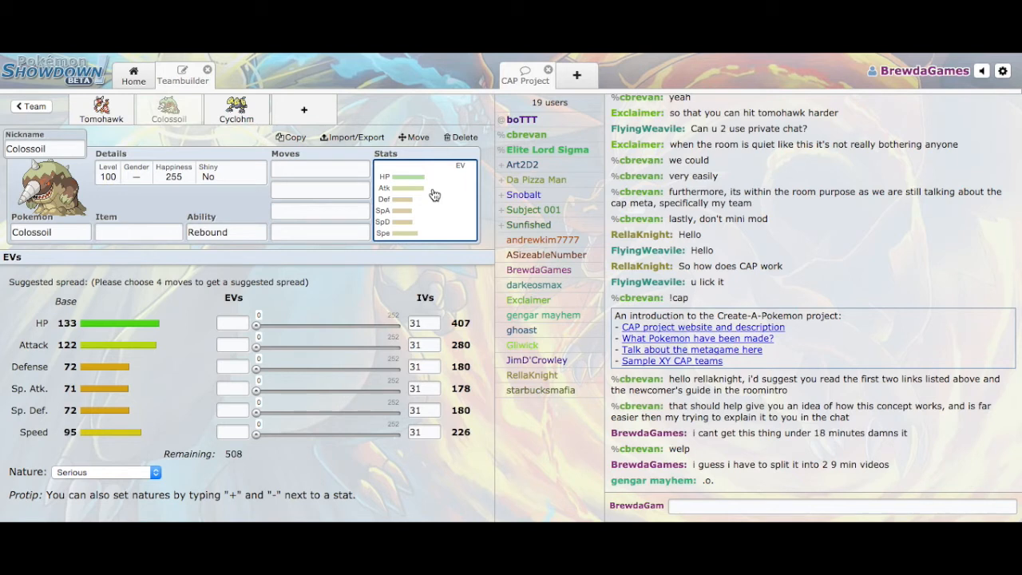
Step: Drag Colossoil's EV sliders to 176 SpD, 76 Def and 252 Atk, briefly checking Cyclohm
drag(257, 414, 335, 414)
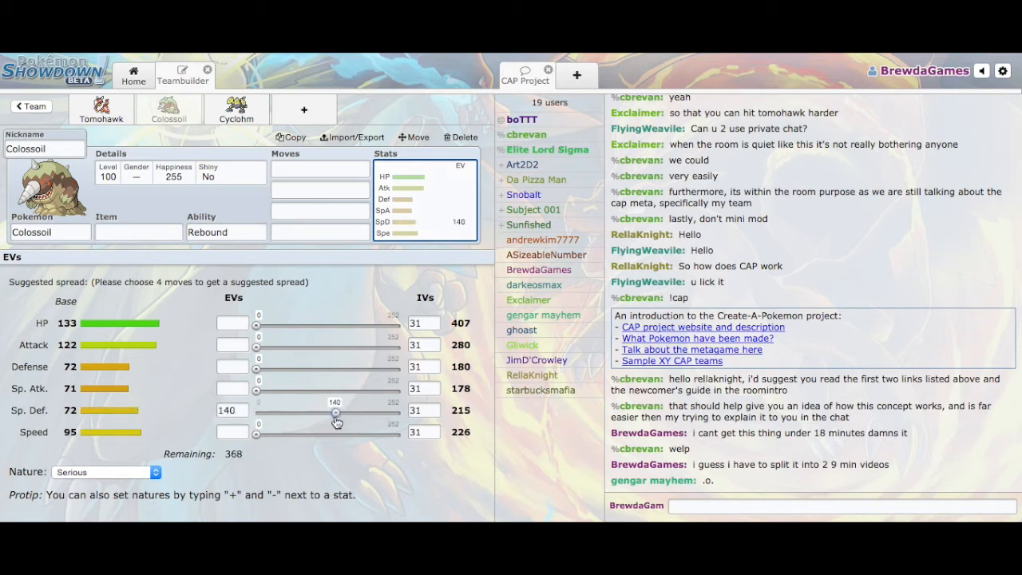
drag(335, 413, 357, 413)
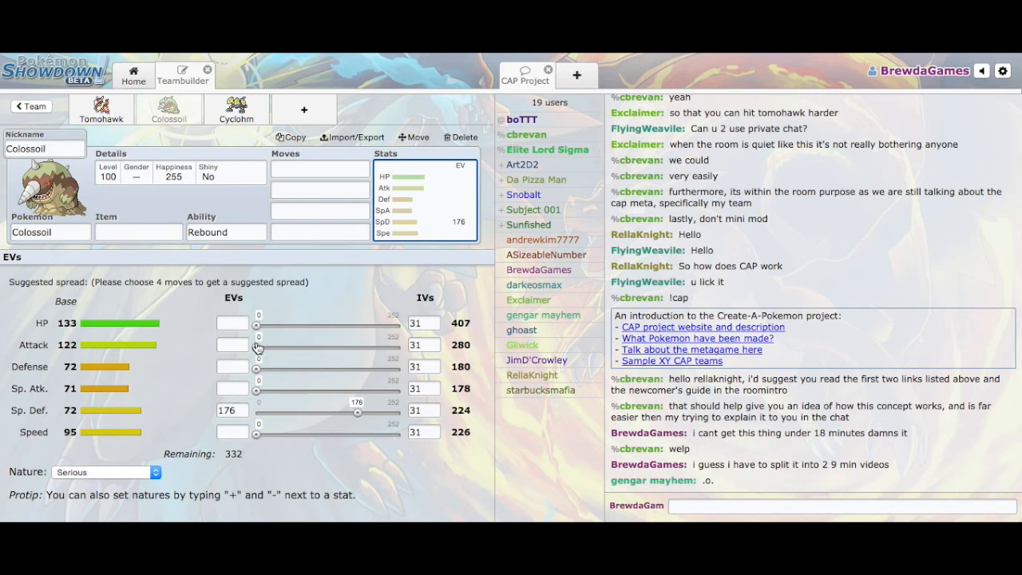
drag(257, 345, 306, 368)
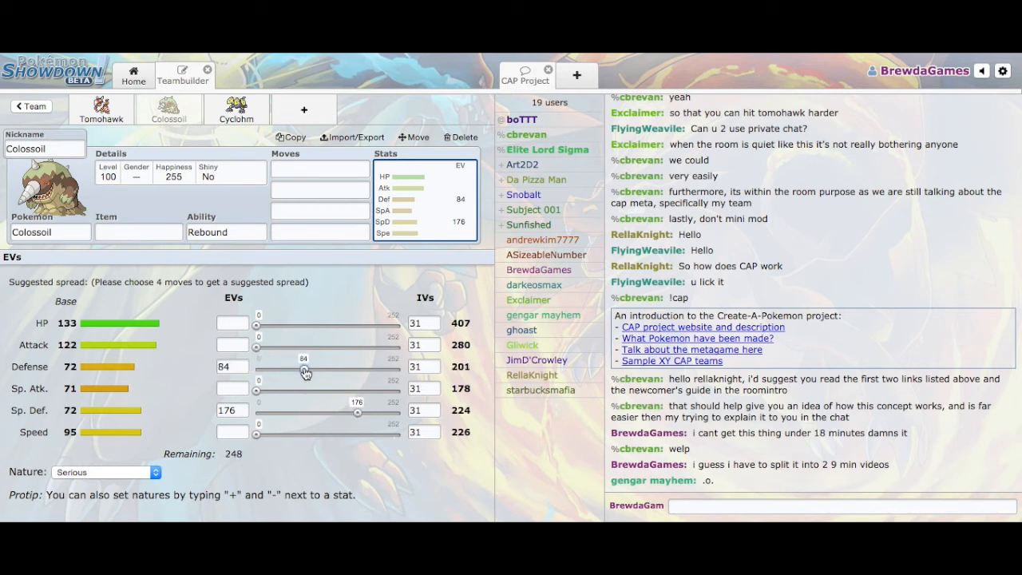
drag(257, 348, 379, 348)
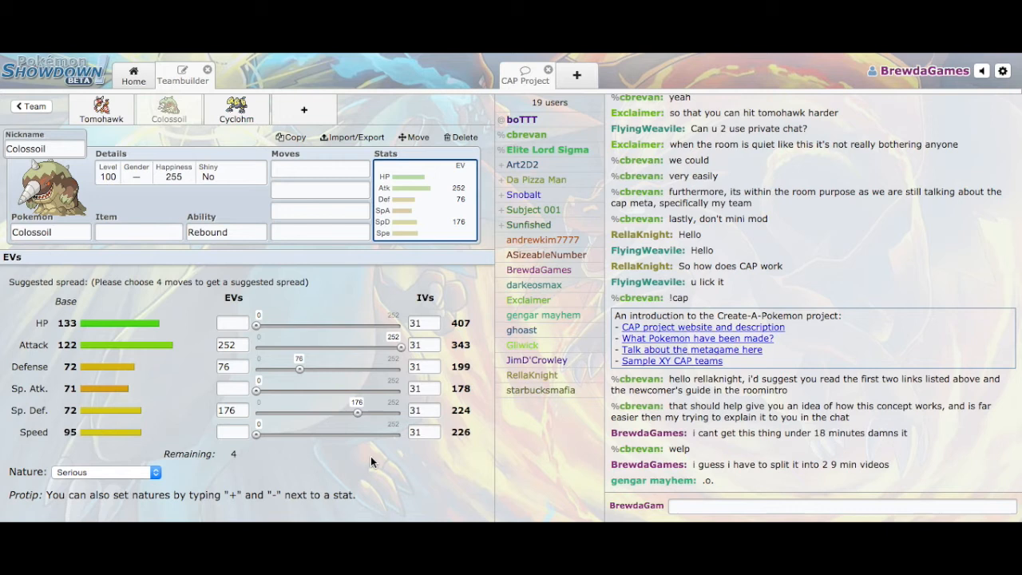
click(236, 109)
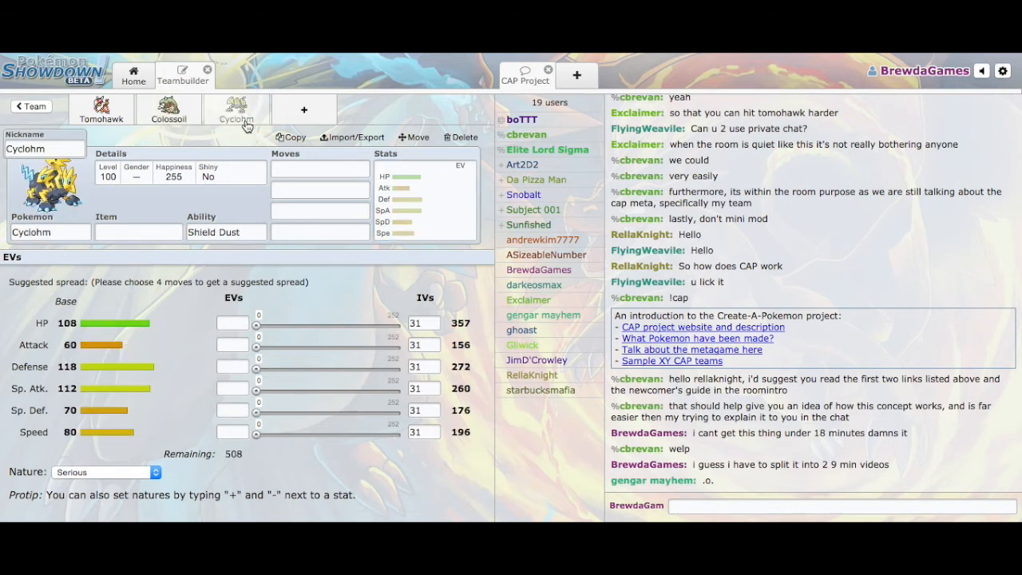
click(168, 109)
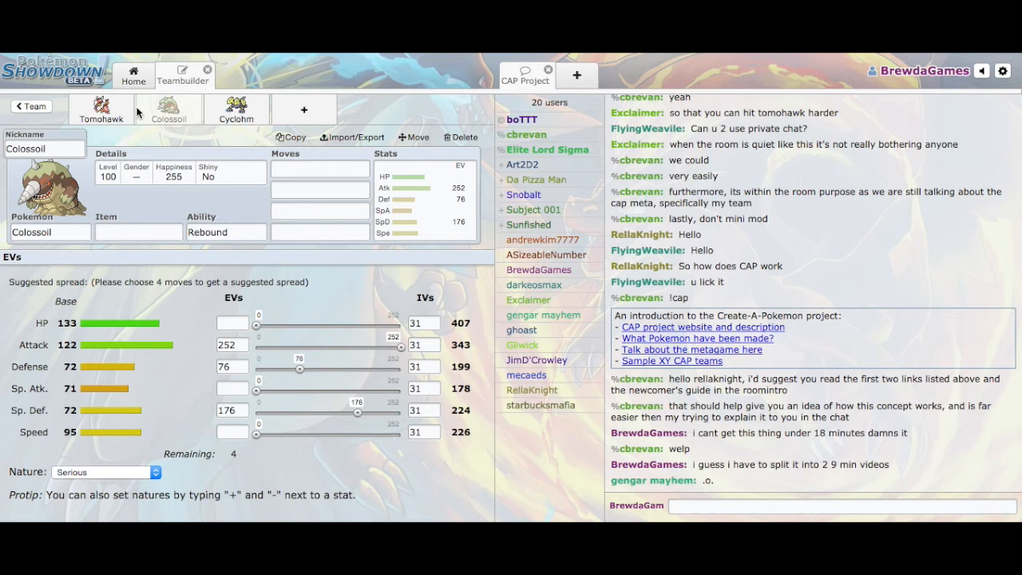
Step: Open Tomohawk's ability list showing Intimidate, Prankster and Justified
click(101, 109)
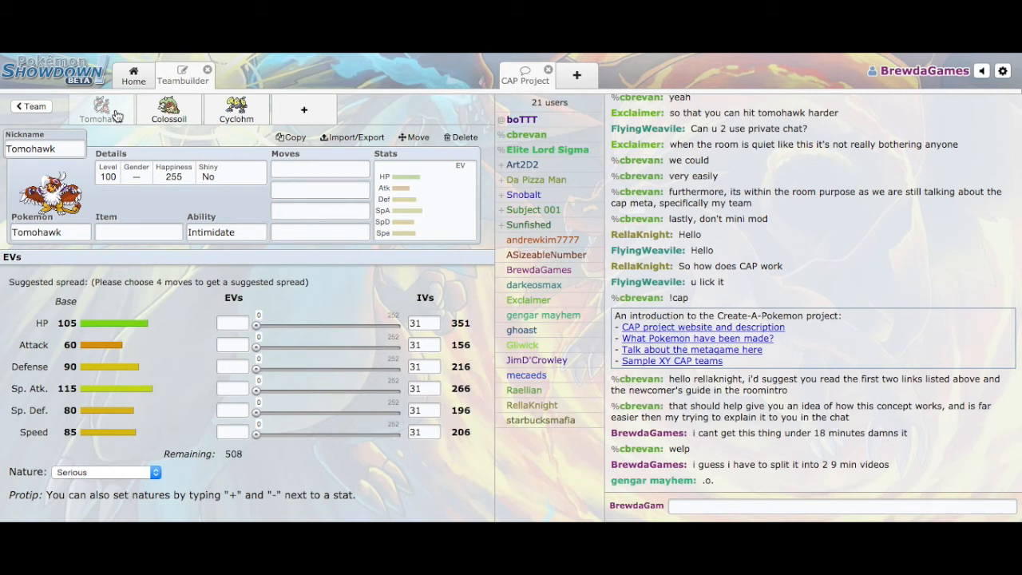
click(226, 232)
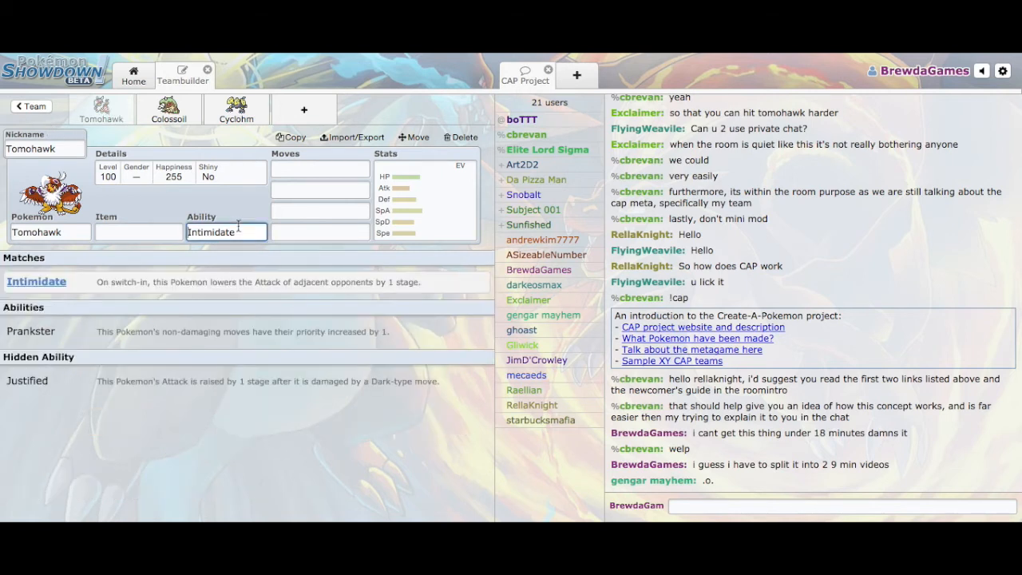
mouse_move(254, 332)
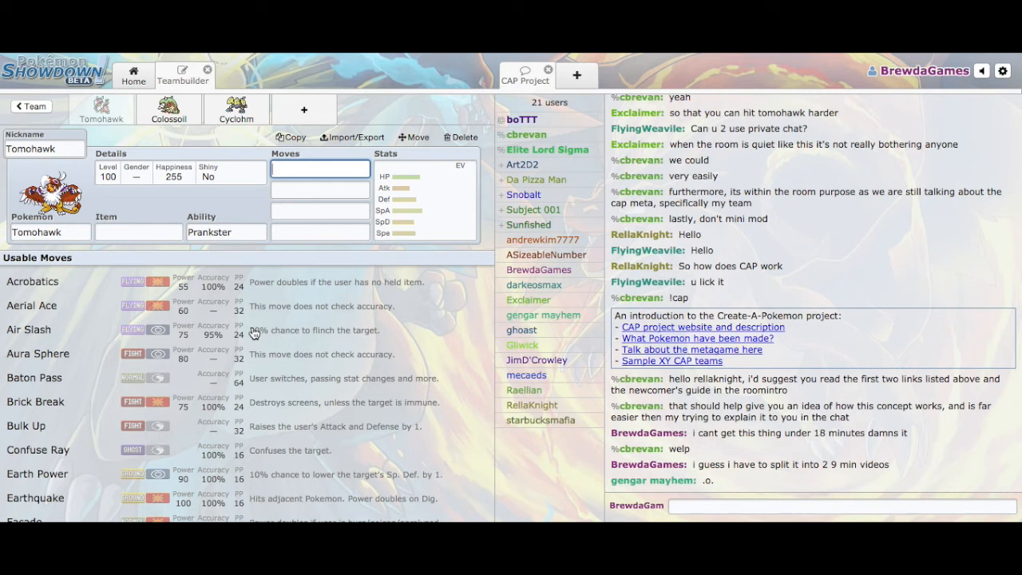
Step: Add Sylveon as fourth member, review Cyclohm and Colossoil, then return to Sylveon
click(319, 190)
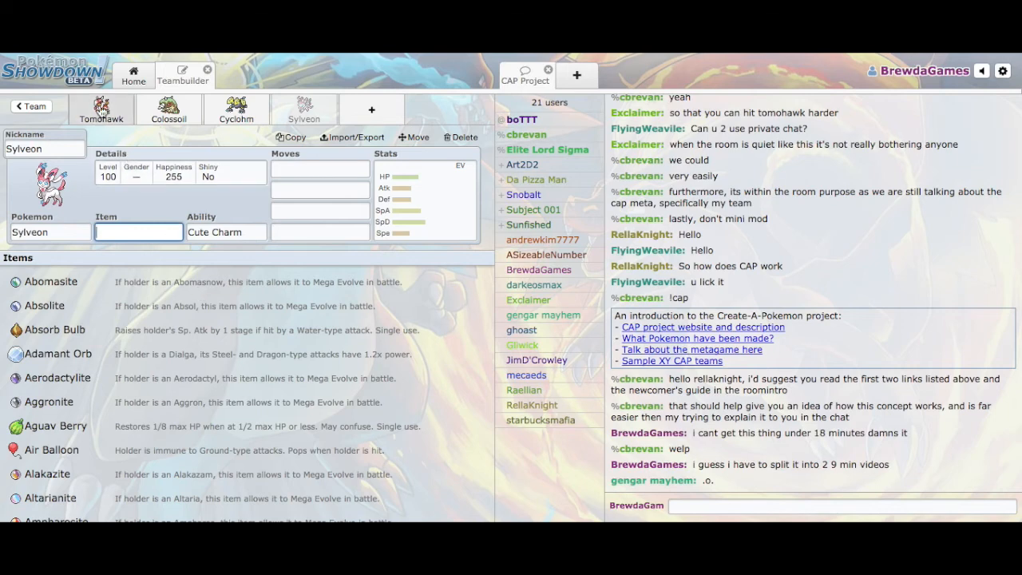
click(235, 109)
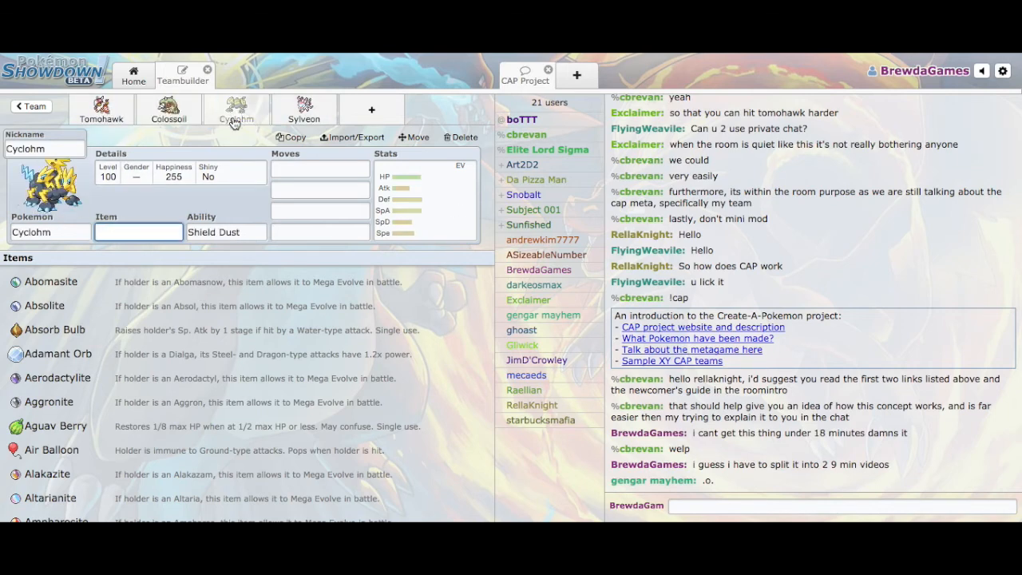
click(167, 110)
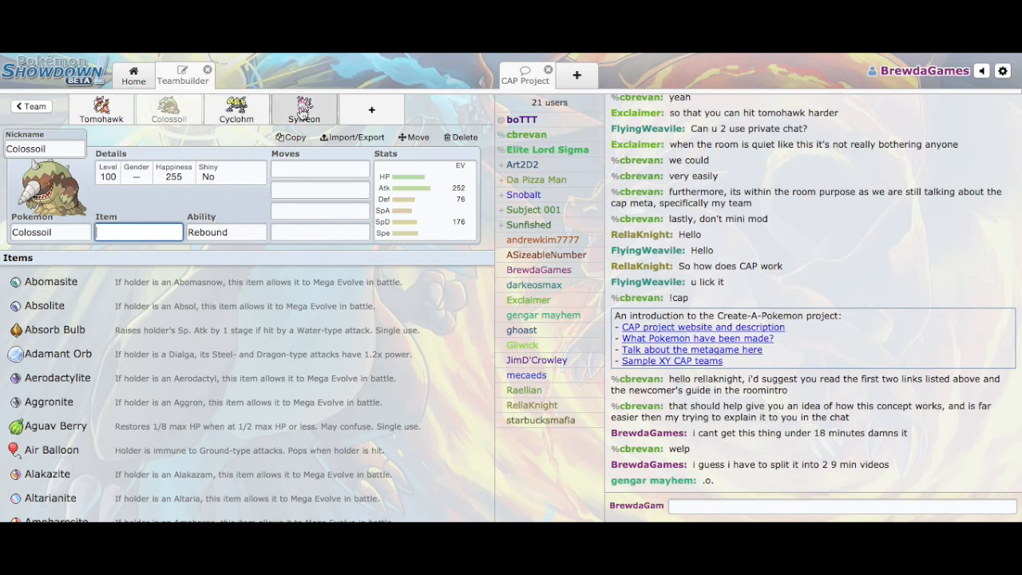
click(303, 109)
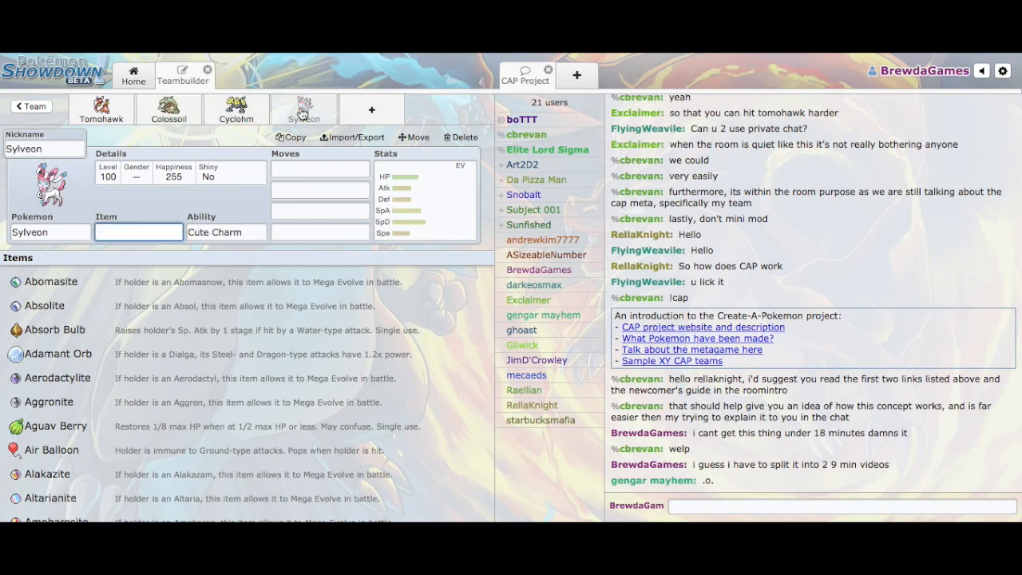